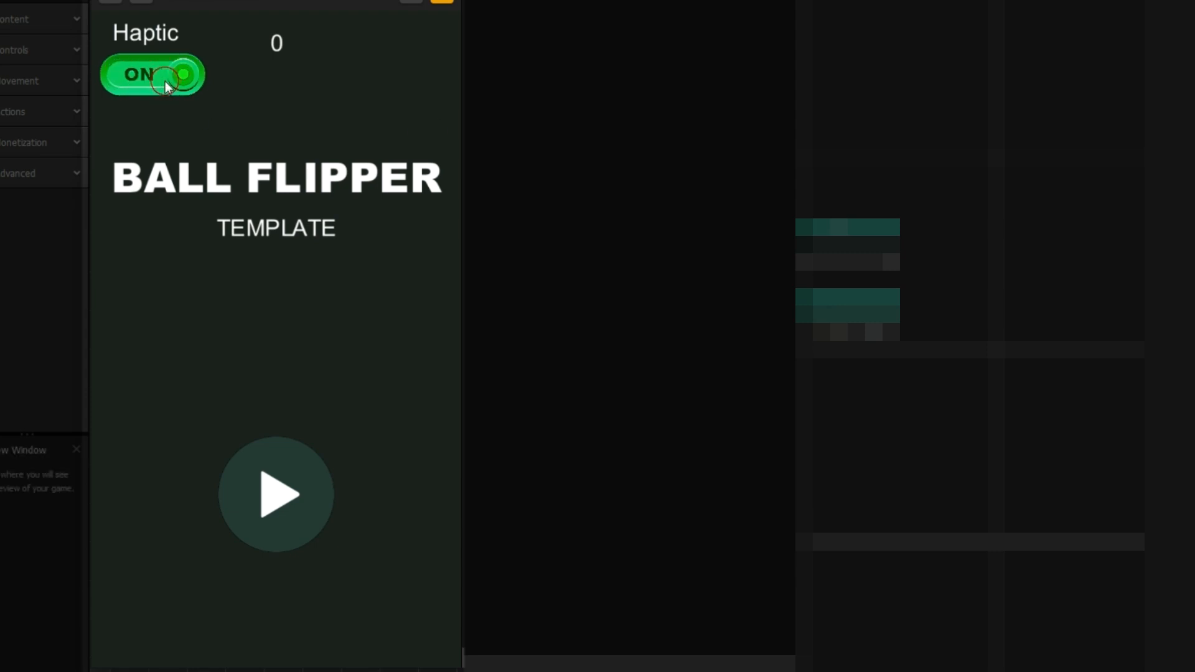
# Stop the game preview to return to the BallFlipper project's mind map
pyautogui.click(151, 74)
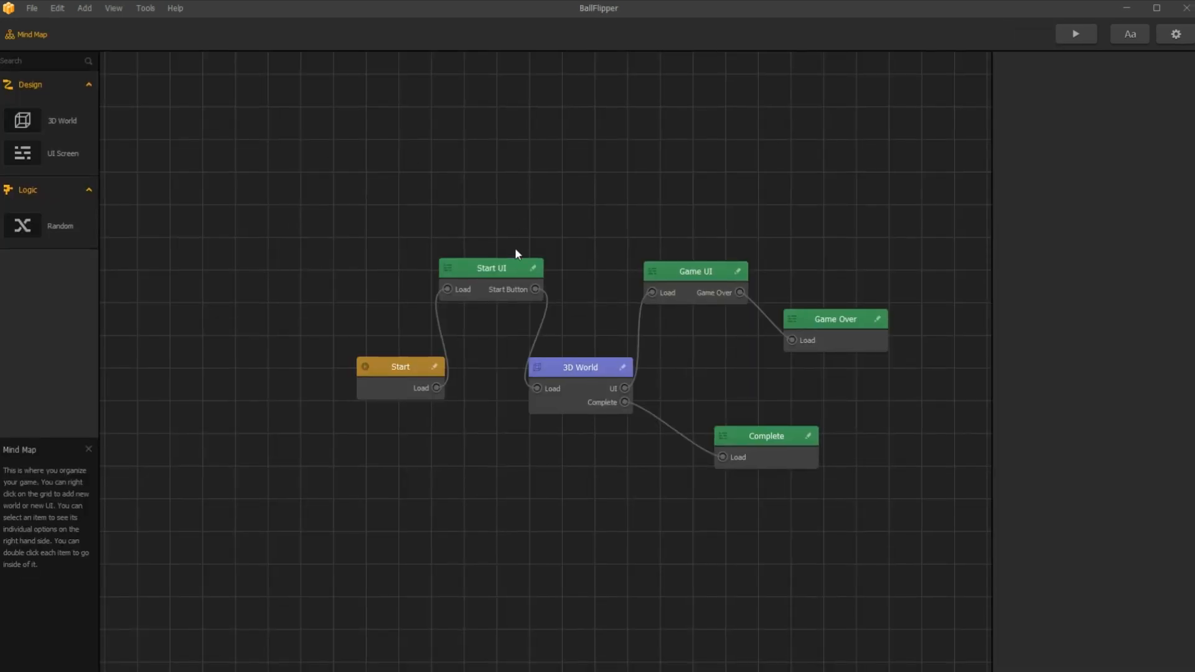
# Select the Start UI node and open it for editing
pyautogui.click(491, 267)
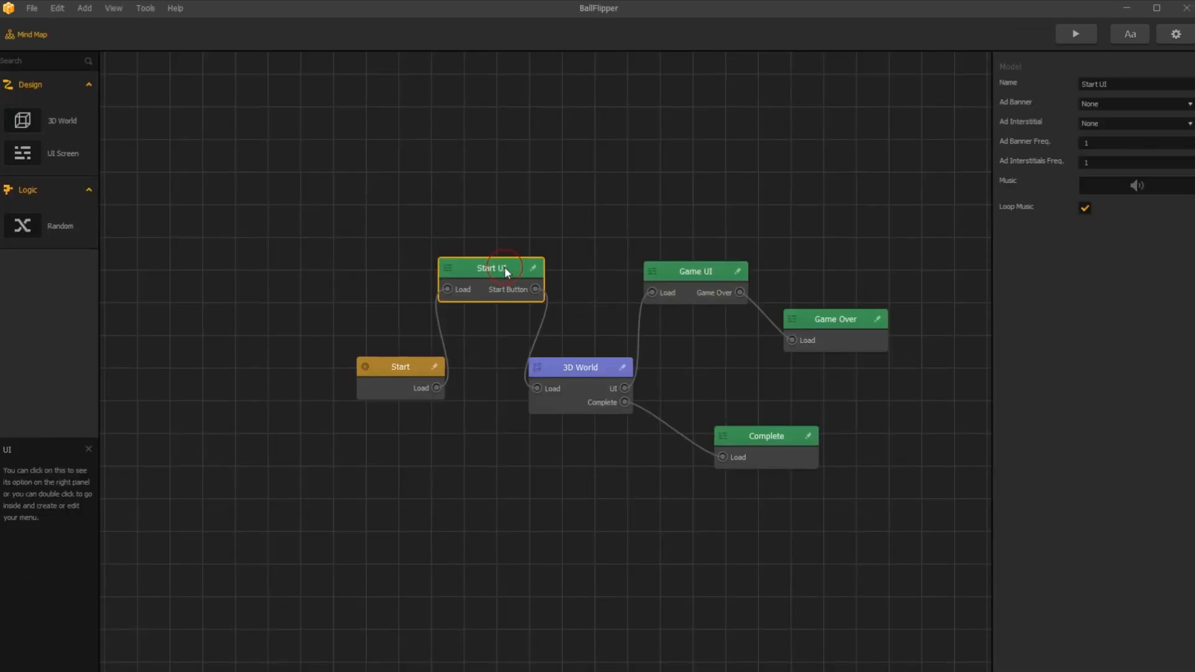
pyautogui.doubleClick(491, 268)
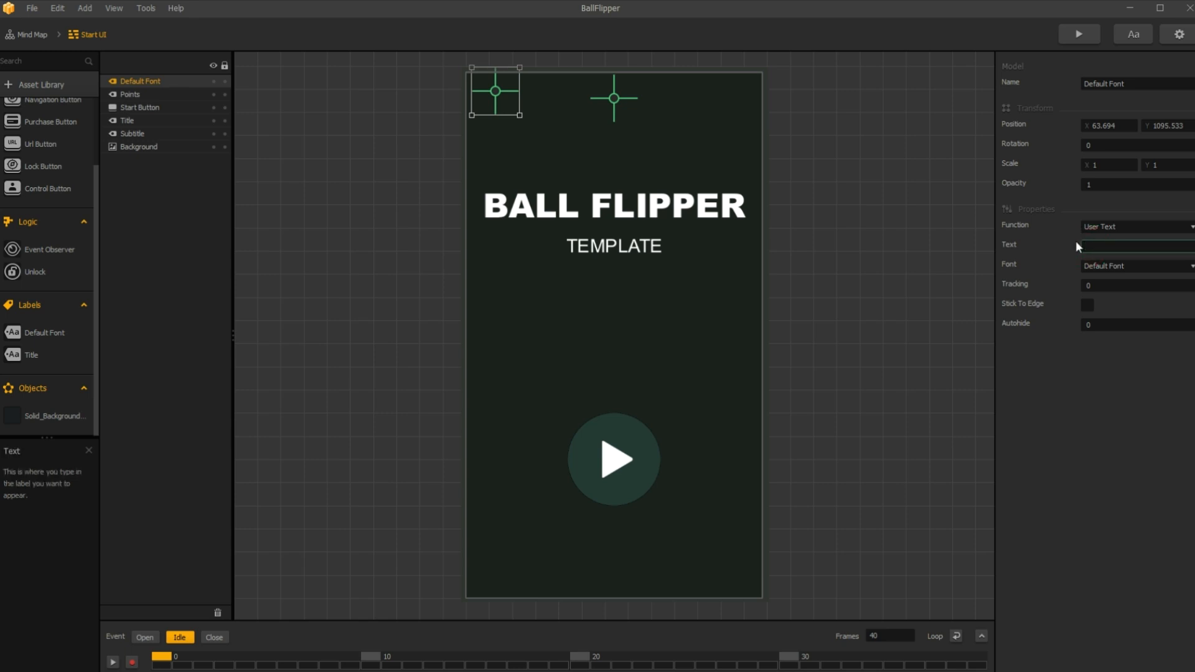
# Label the text 'Haptic', pin it to the screen edge, and open the Haptic feedback graph
pyautogui.write('Haptic')
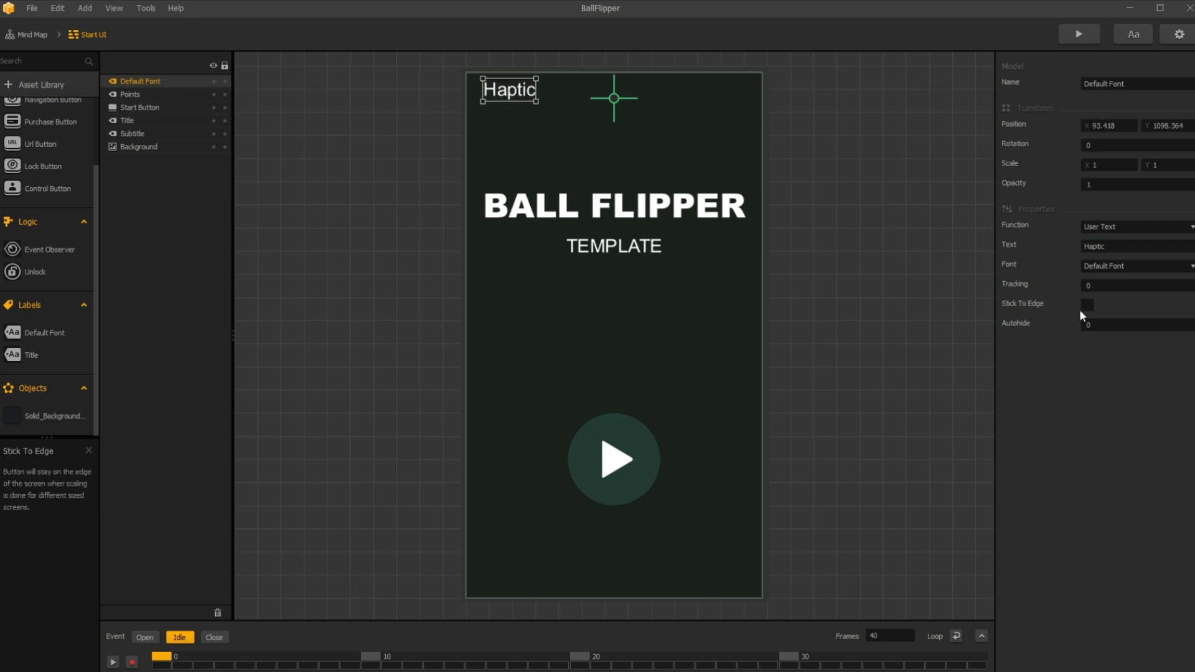
pyautogui.click(1087, 305)
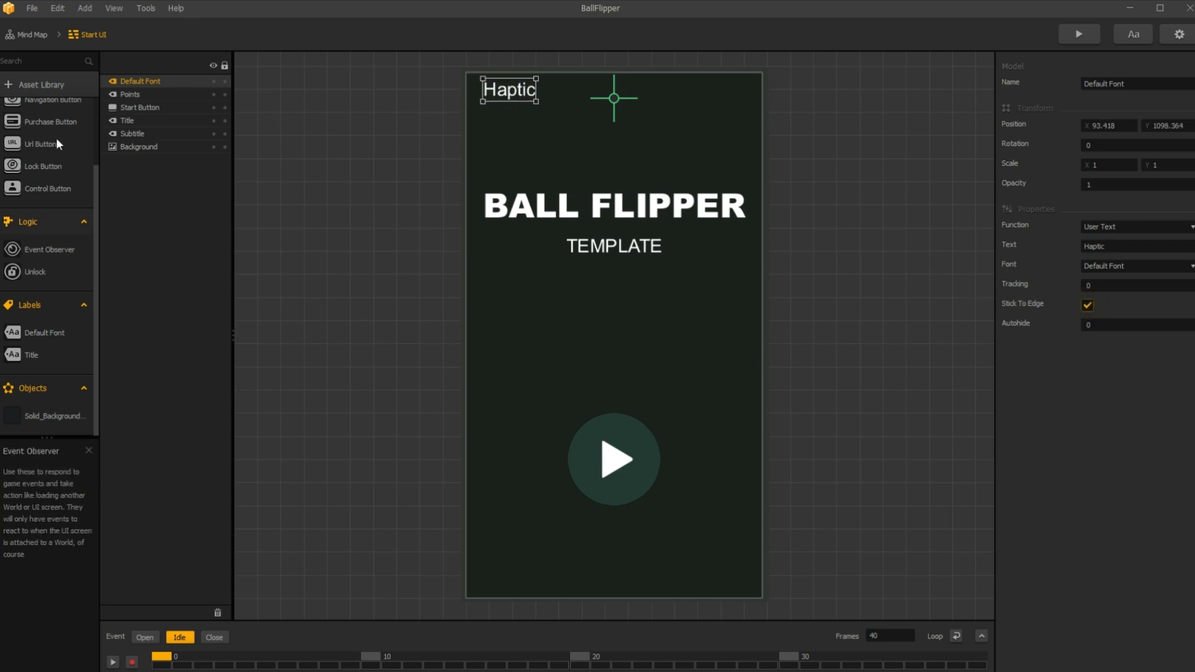
pyautogui.click(38, 85)
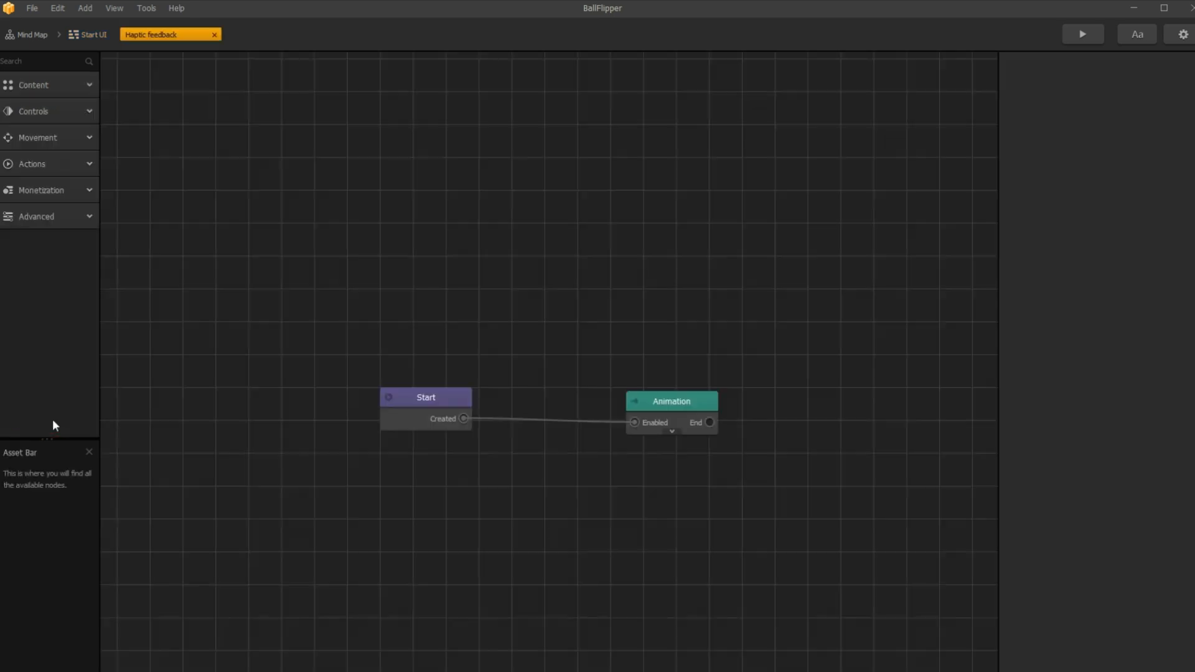
# Delete the Animation node, add an Is Touched node above Start, and browse Advanced nodes
pyautogui.click(670, 401)
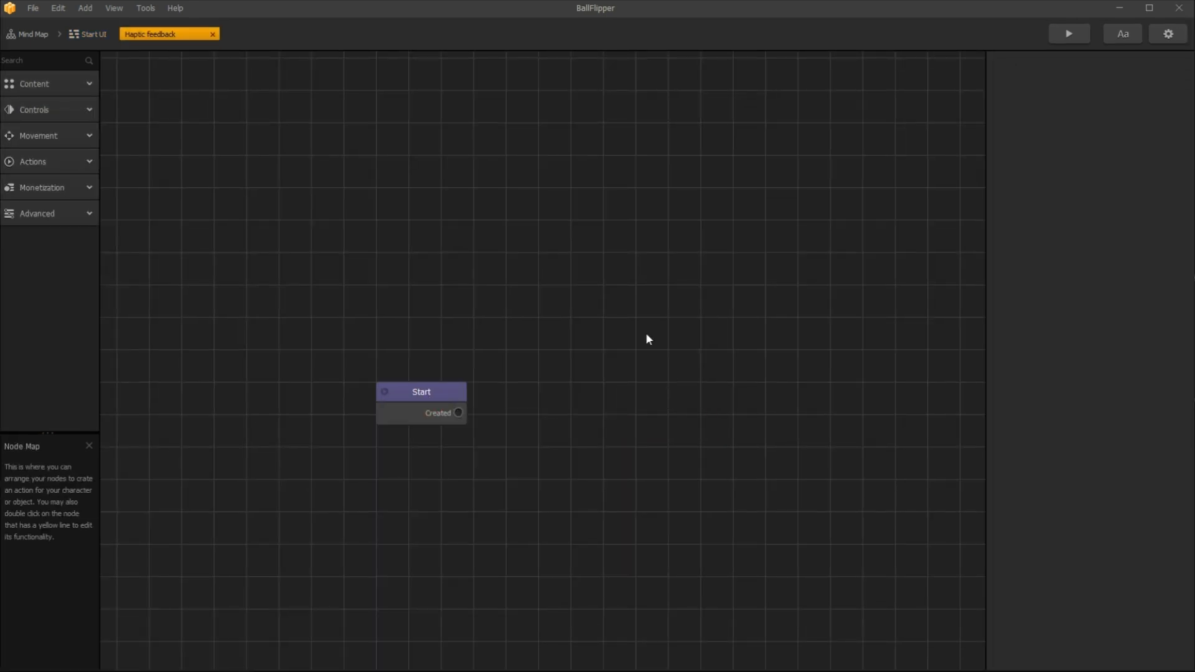
pyautogui.click(34, 109)
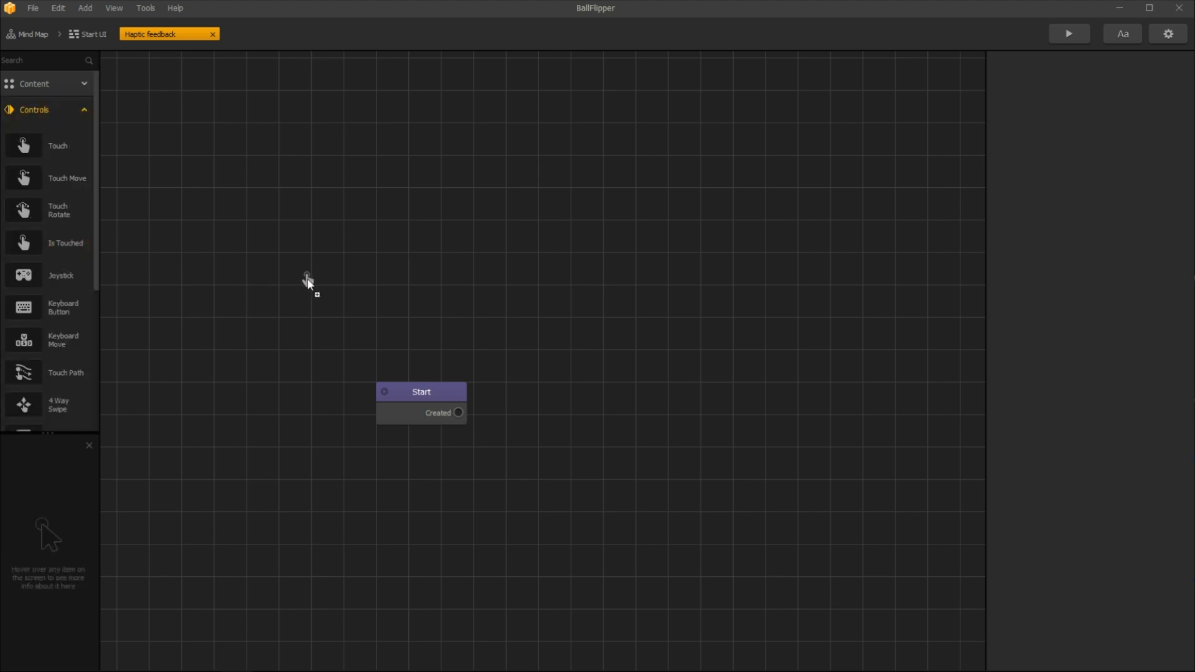
pyautogui.moveTo(23, 242); pyautogui.dragTo(347, 284)
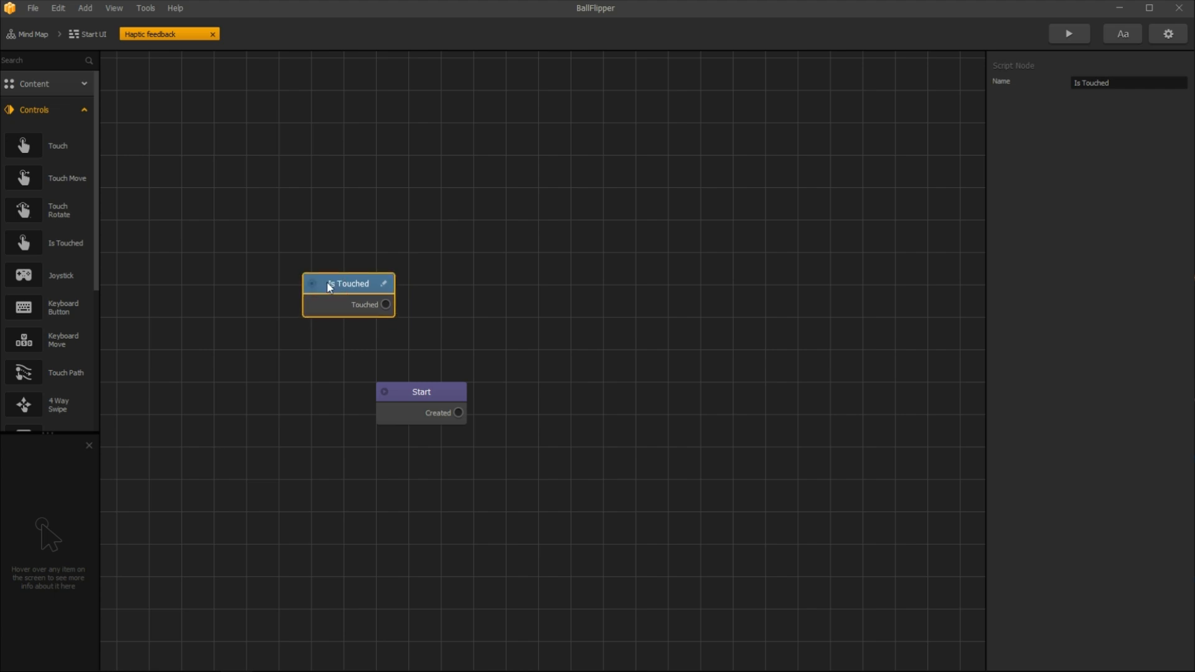
pyautogui.click(34, 109)
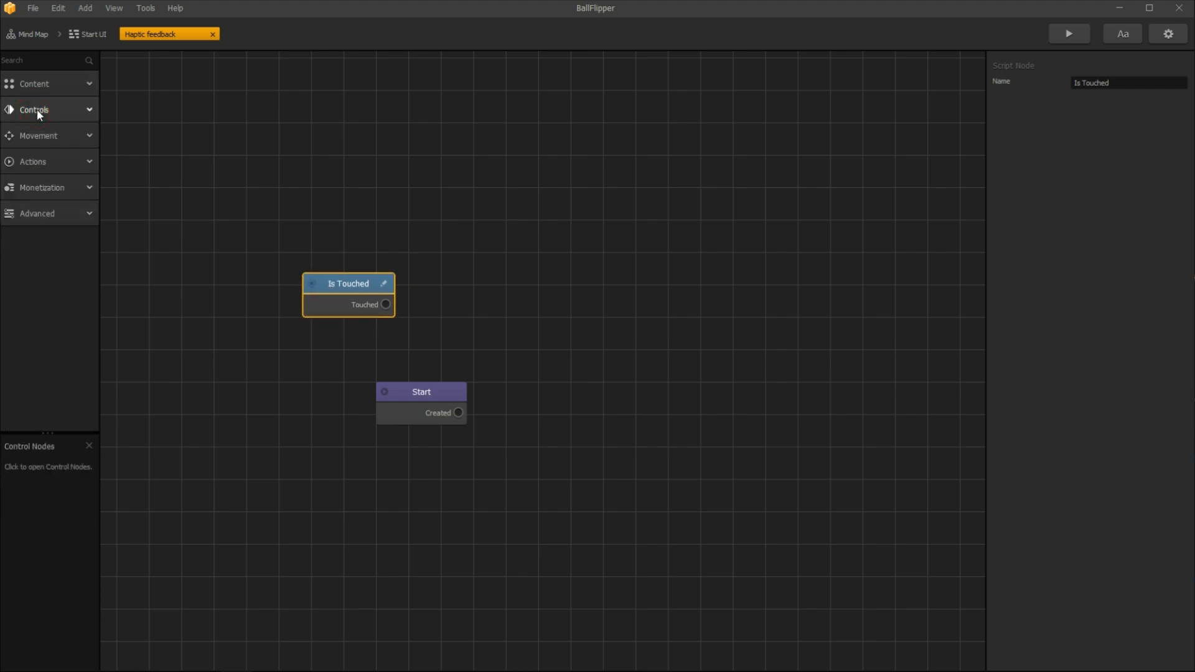
pyautogui.click(37, 213)
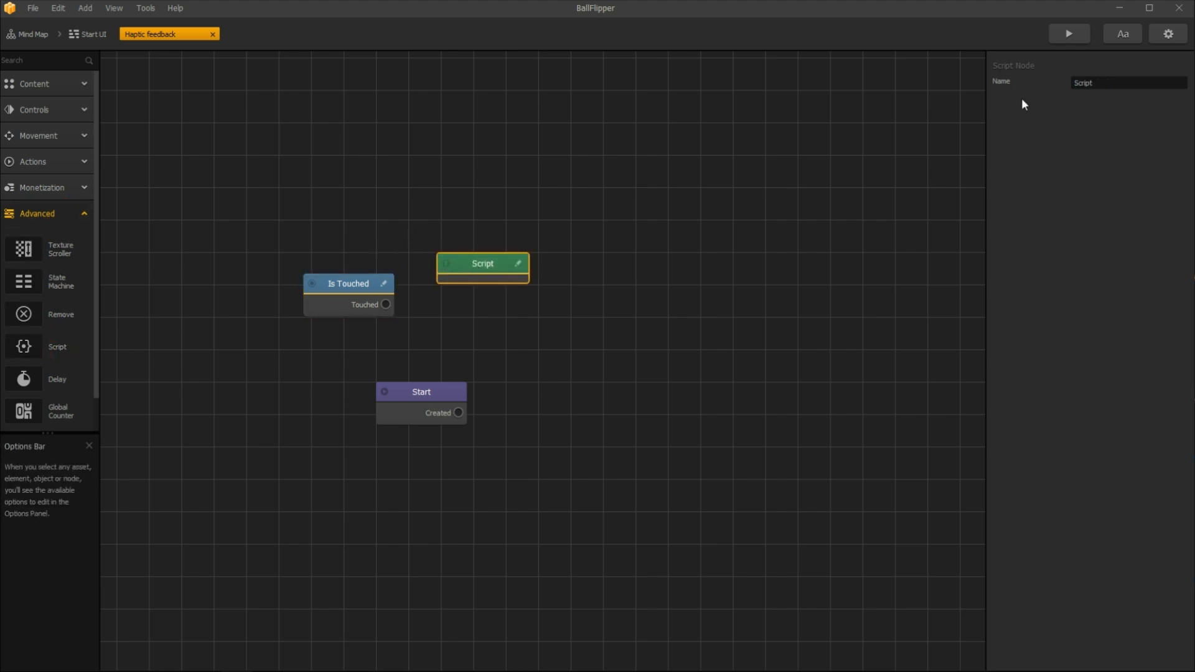
# Set the Script node's Name field to 'Haptic feedback'
pyautogui.click(1128, 83)
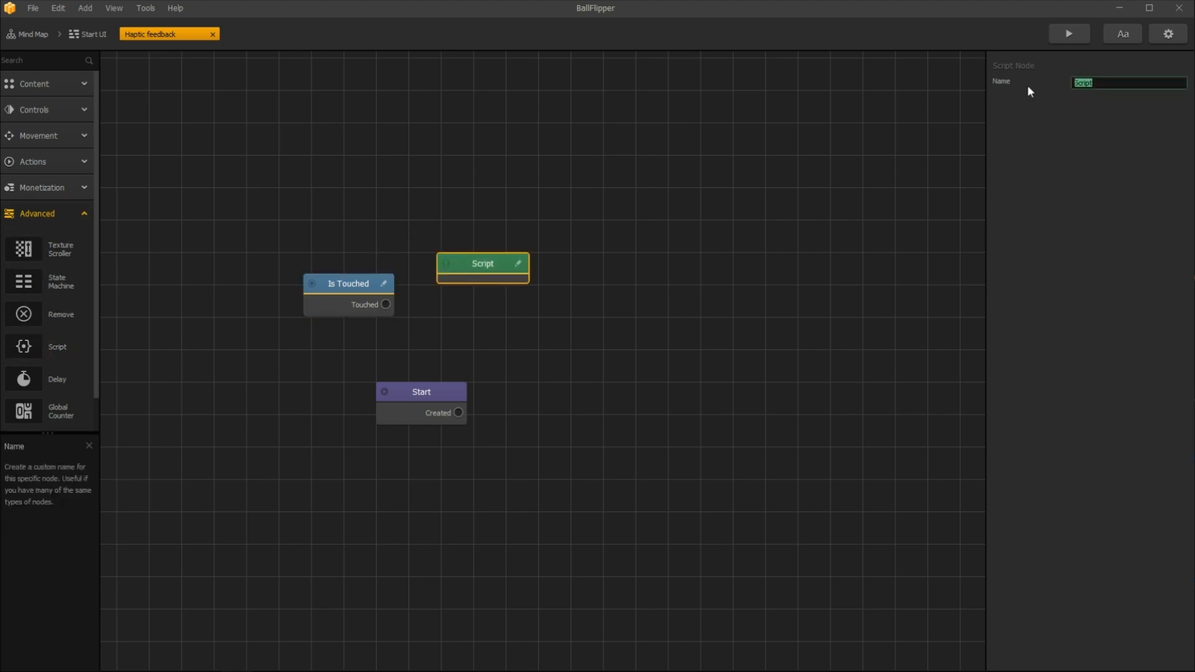
pyautogui.write('Haptic')
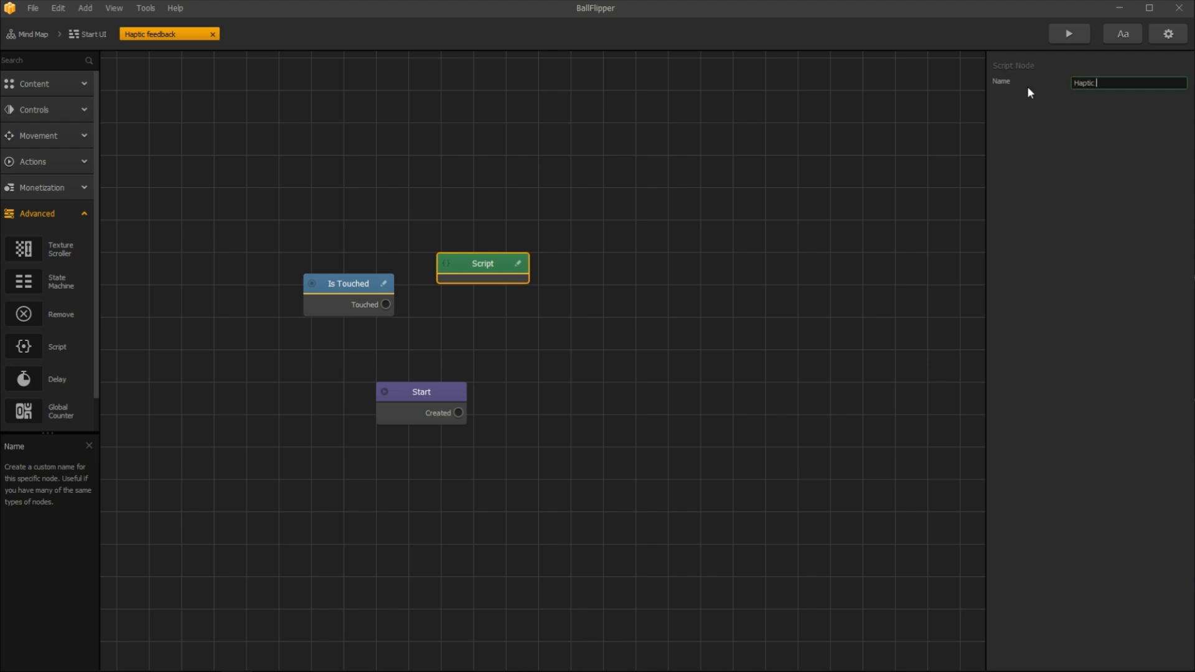
pyautogui.write('feedback')
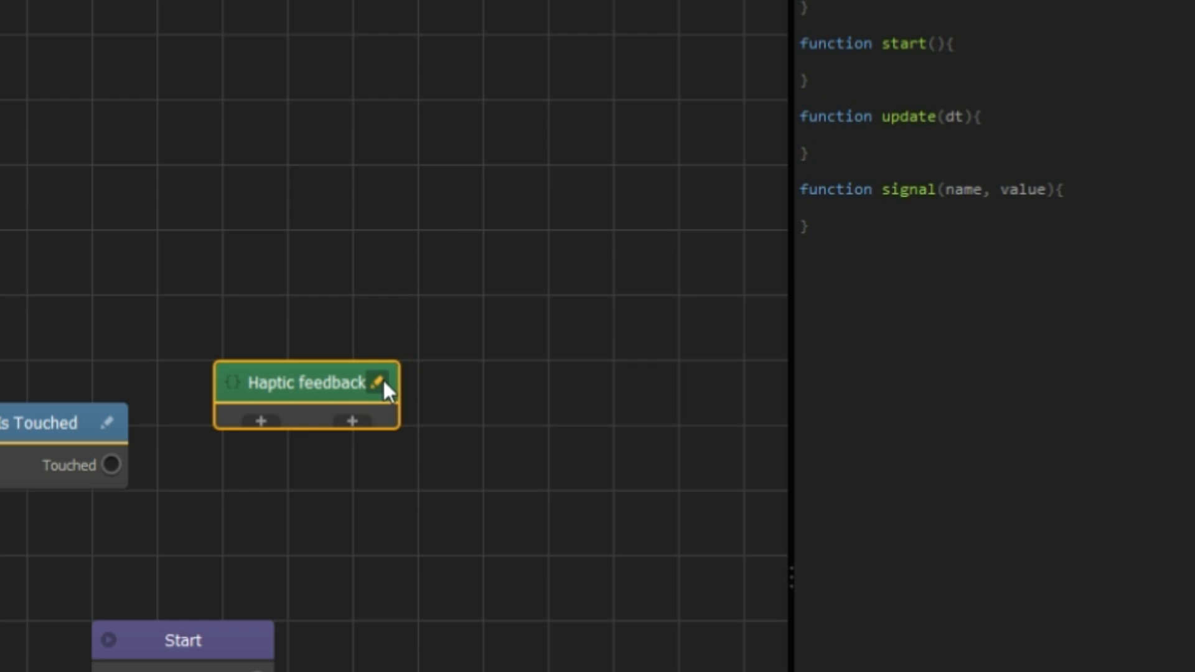
pyautogui.moveTo(328, 359)
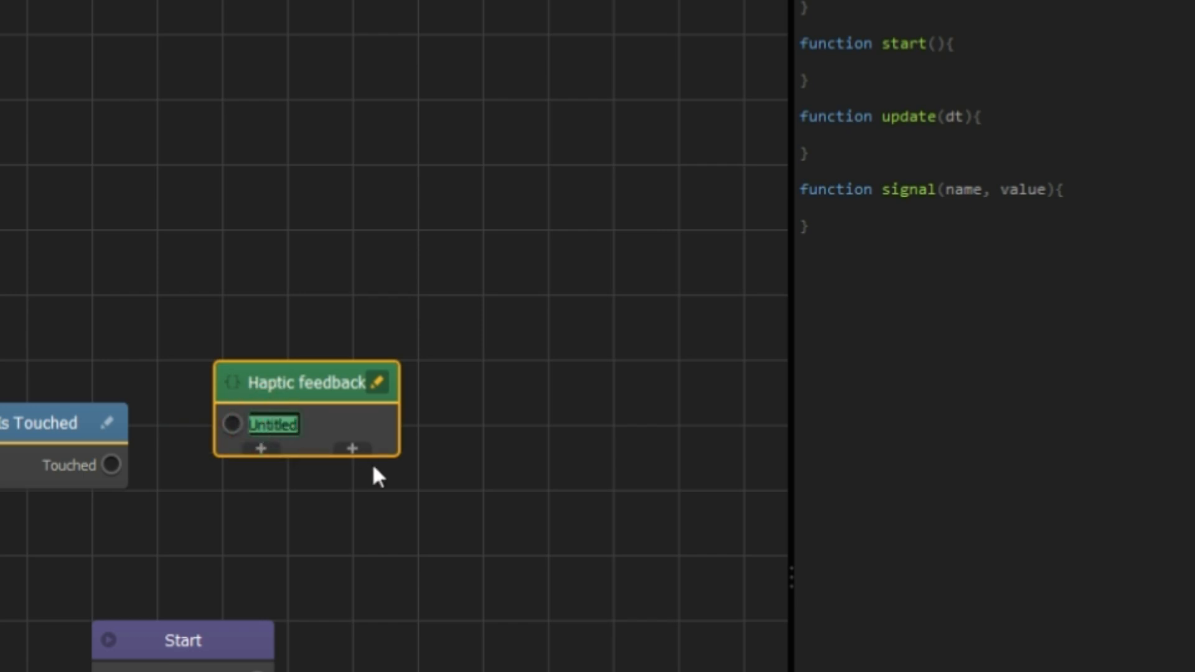
# Add a 'Trigger' input and 'off' and 'on' outputs to the Haptic feedback node
pyautogui.write('Trigger')
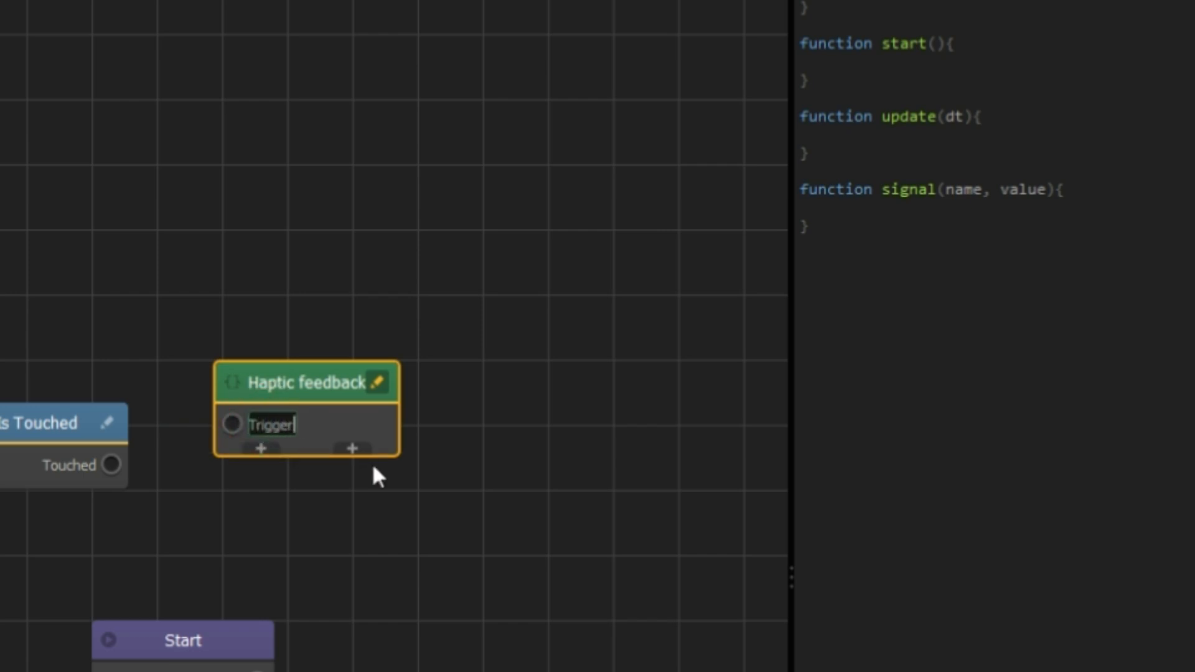
pyautogui.click(352, 448)
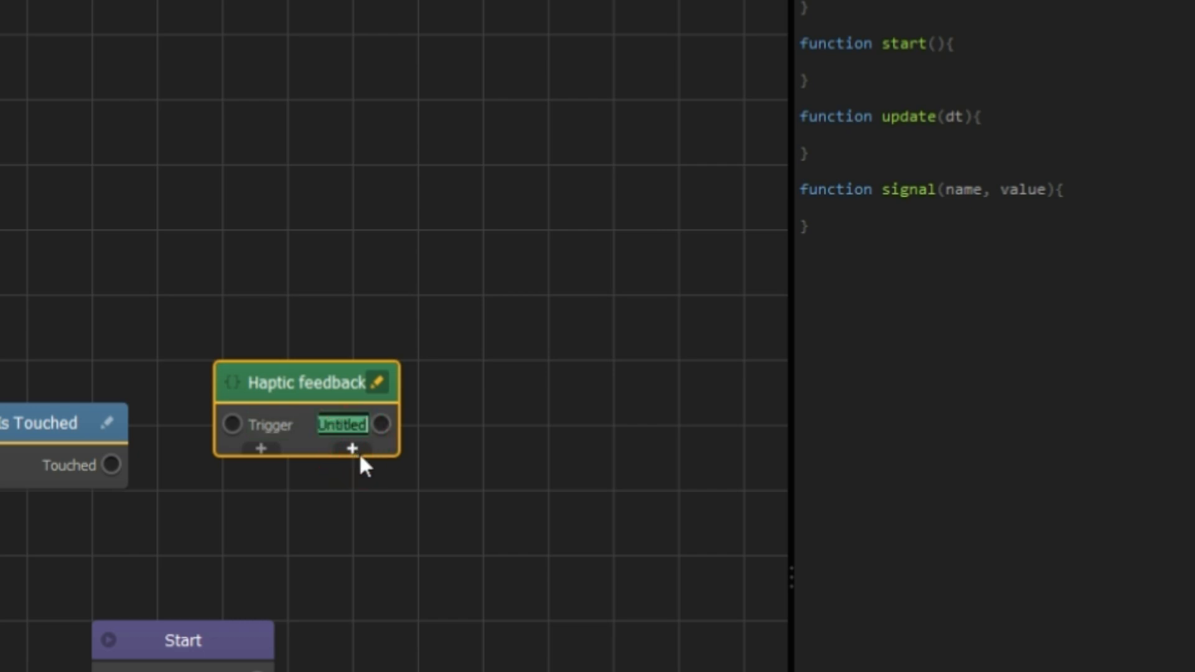
pyautogui.write('off')
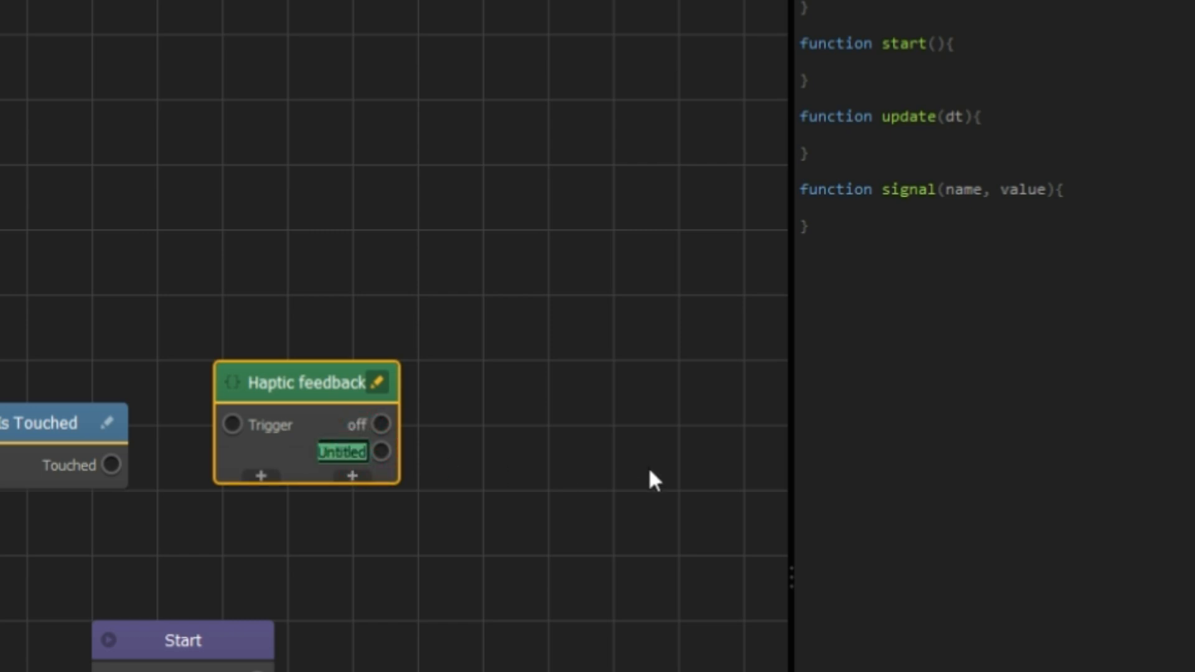
pyautogui.write('on')
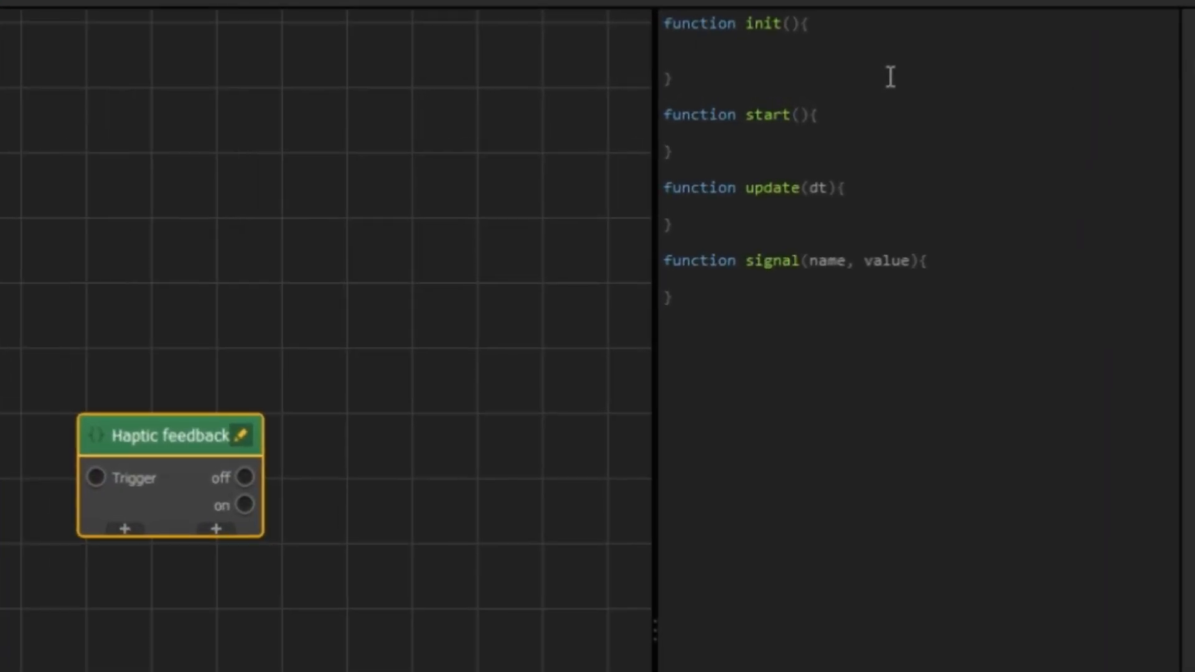
# In init(), set Settings.haptic = 1 when it is undefined
pyautogui.write('if')
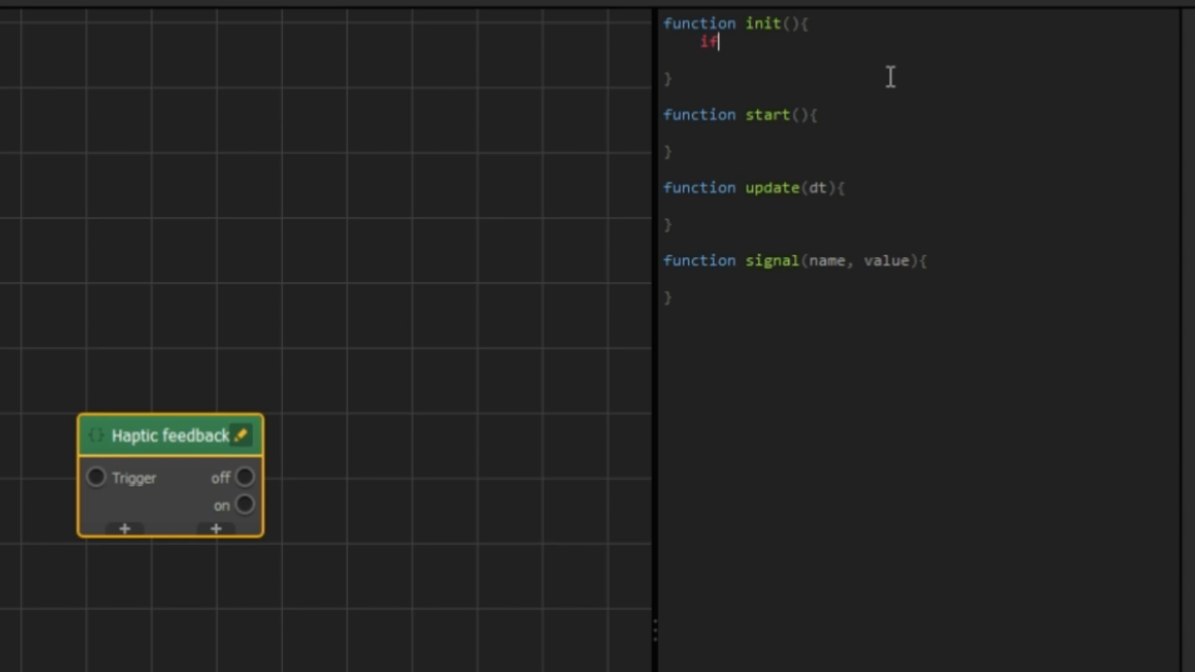
pyautogui.write('(S')
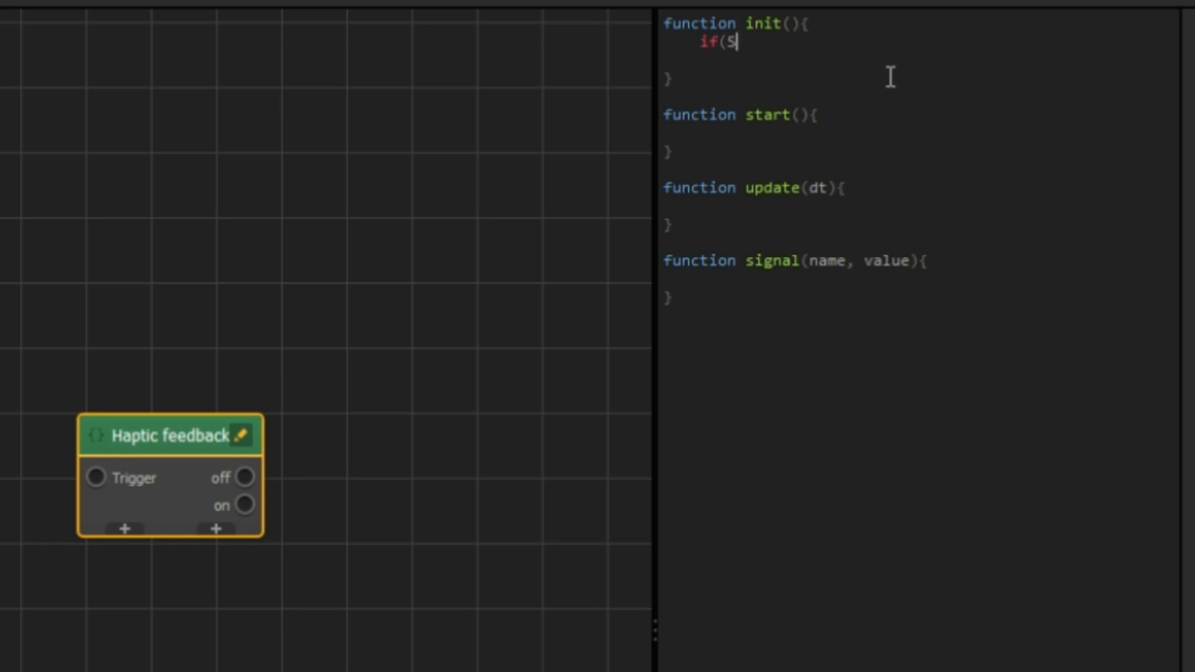
pyautogui.write('ettings')
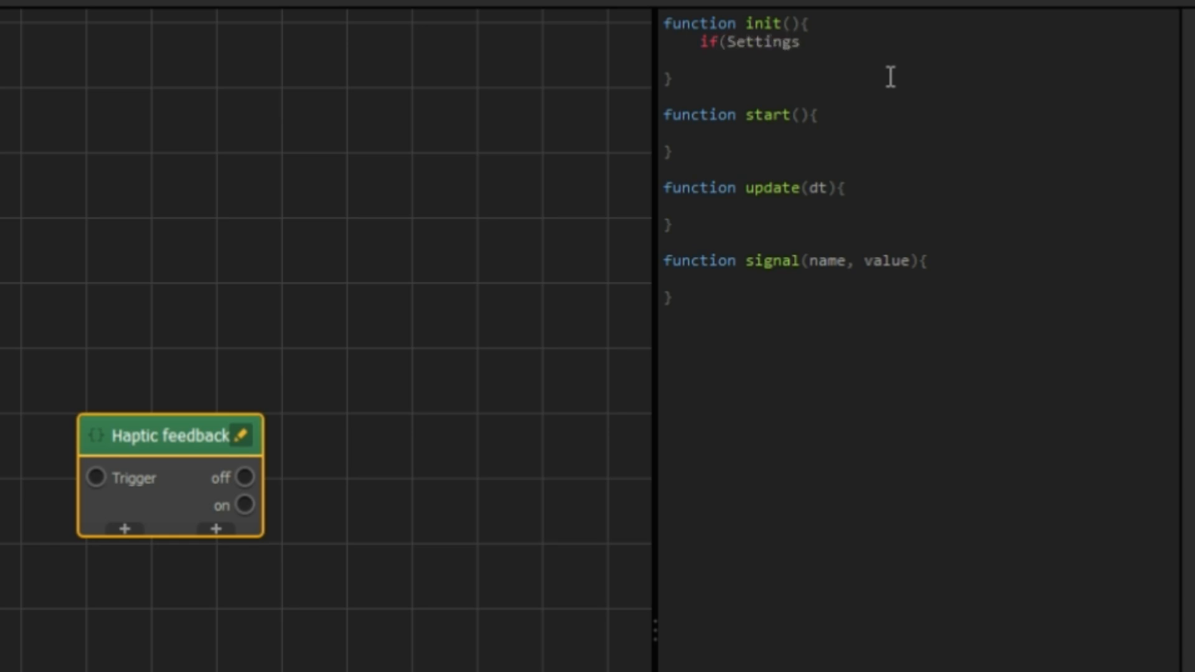
pyautogui.write('.ha')
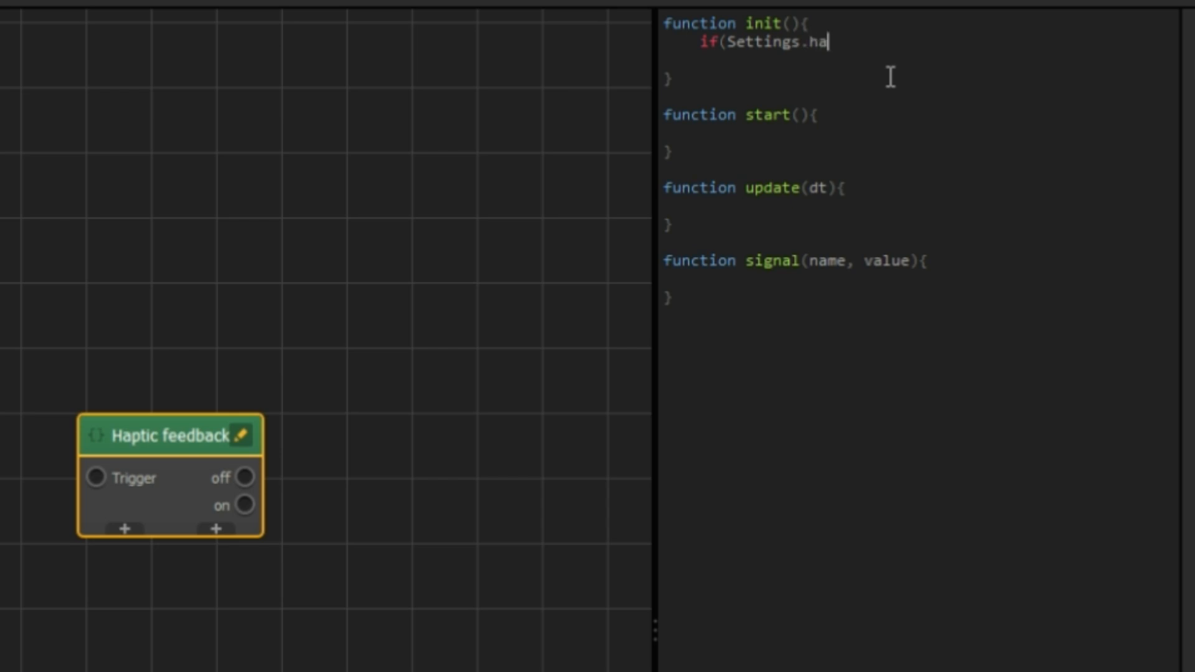
pyautogui.write('ptic')
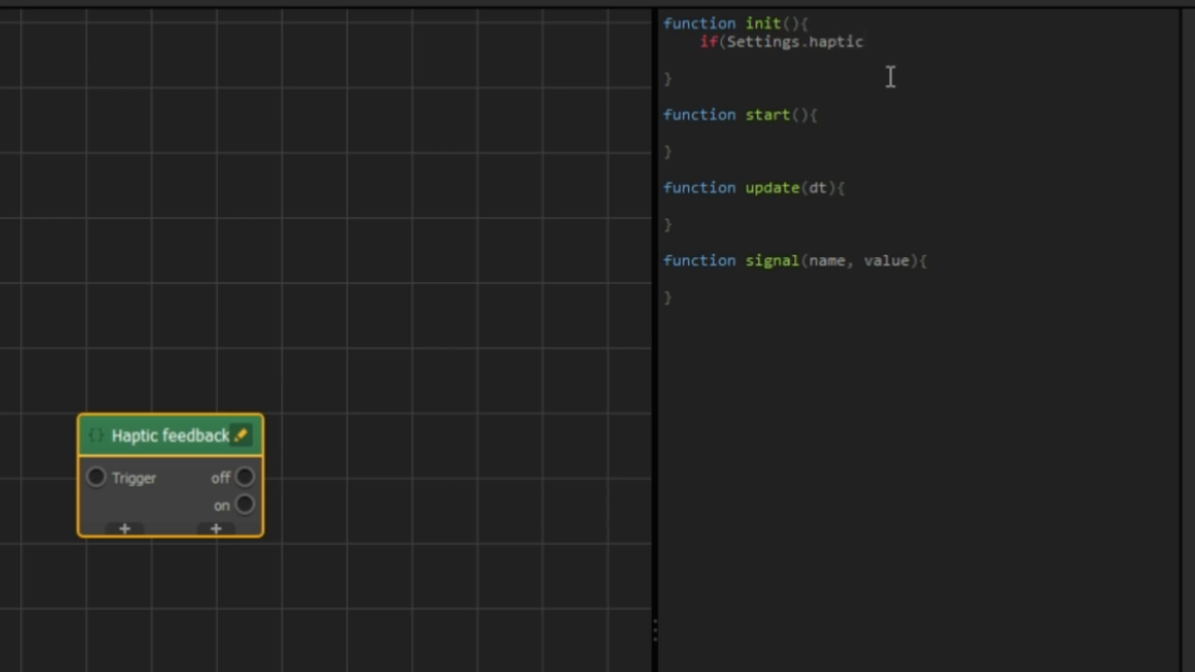
pyautogui.write('==')
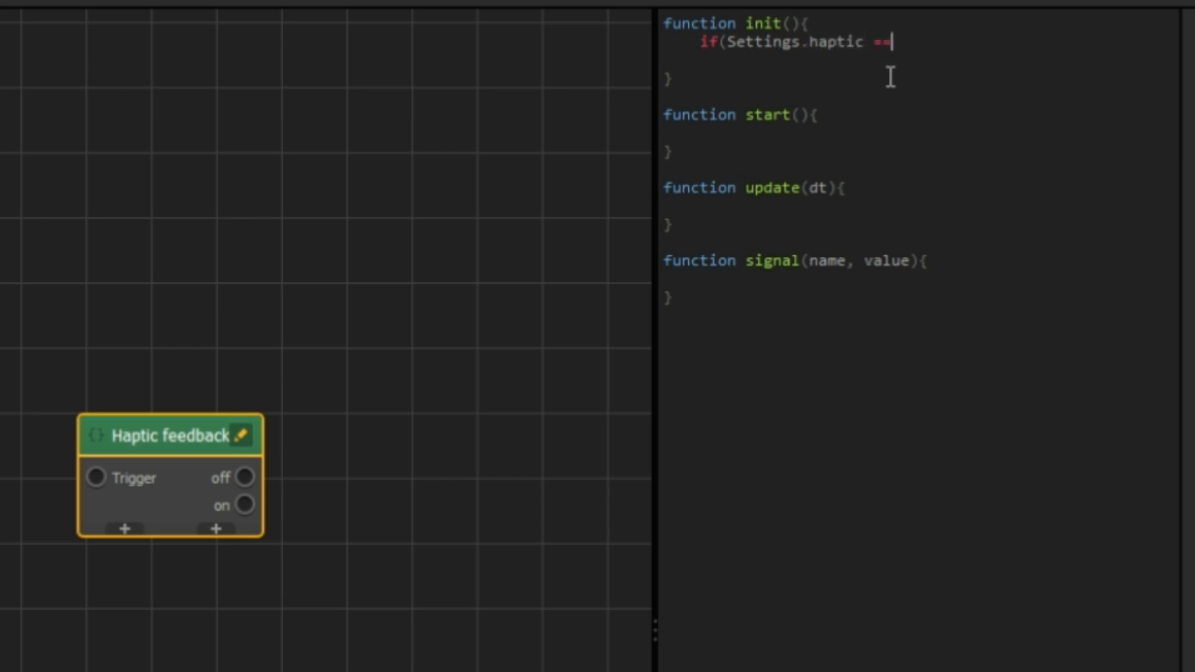
pyautogui.write('undefi')
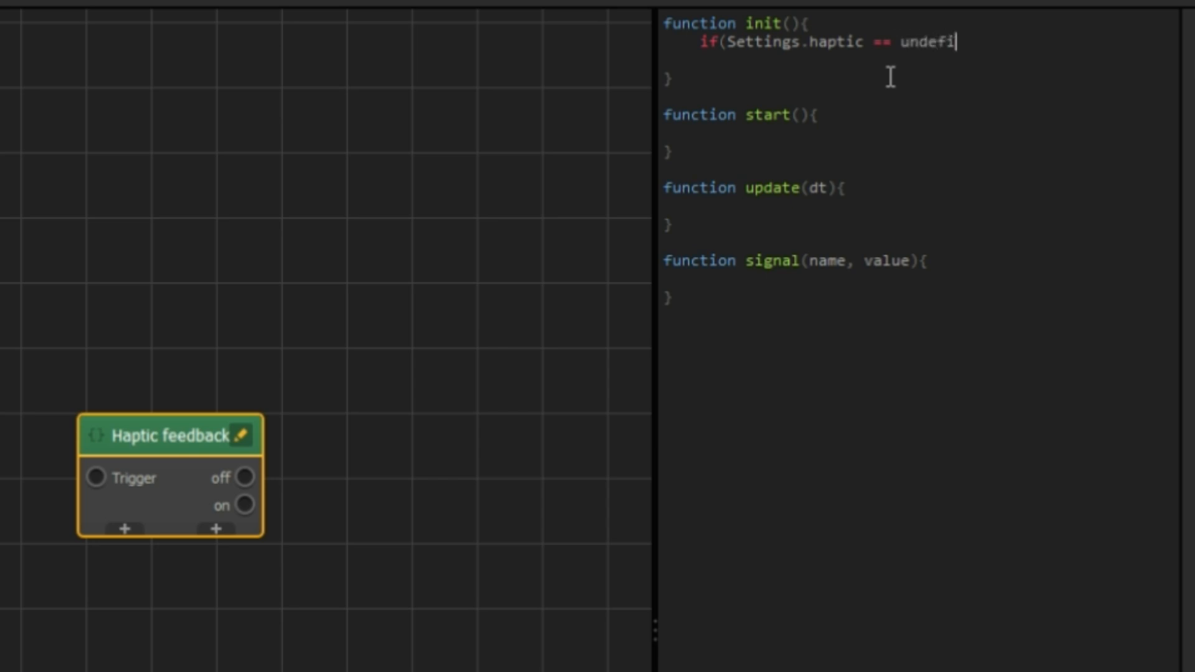
pyautogui.write('ned')
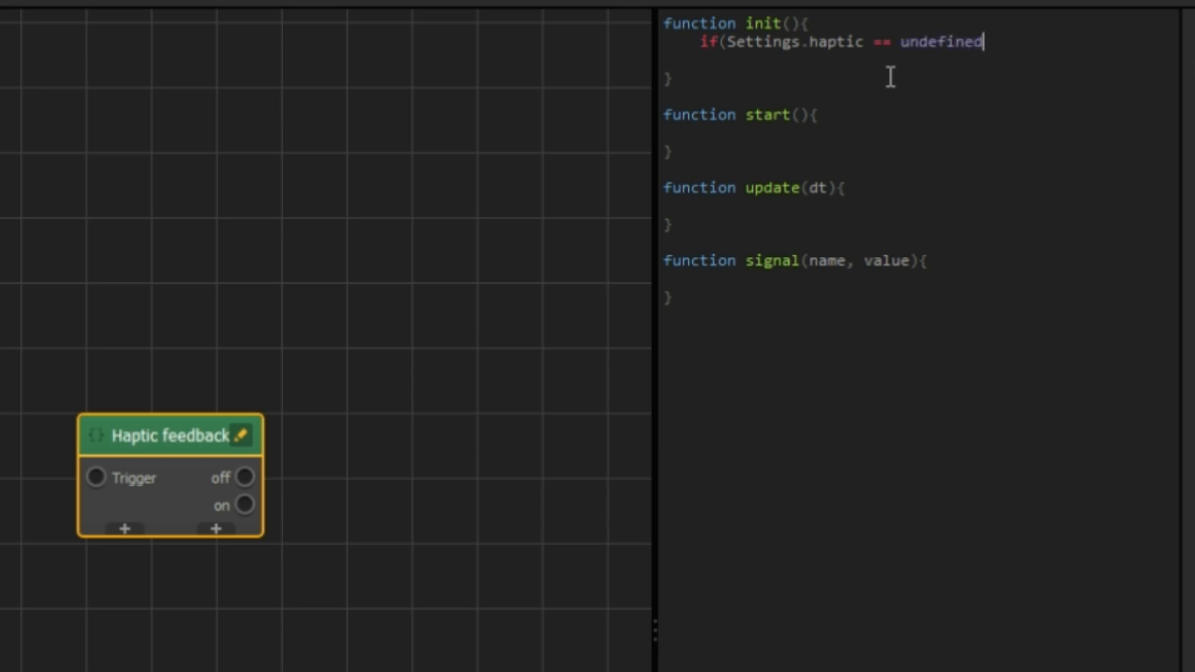
pyautogui.write('){')
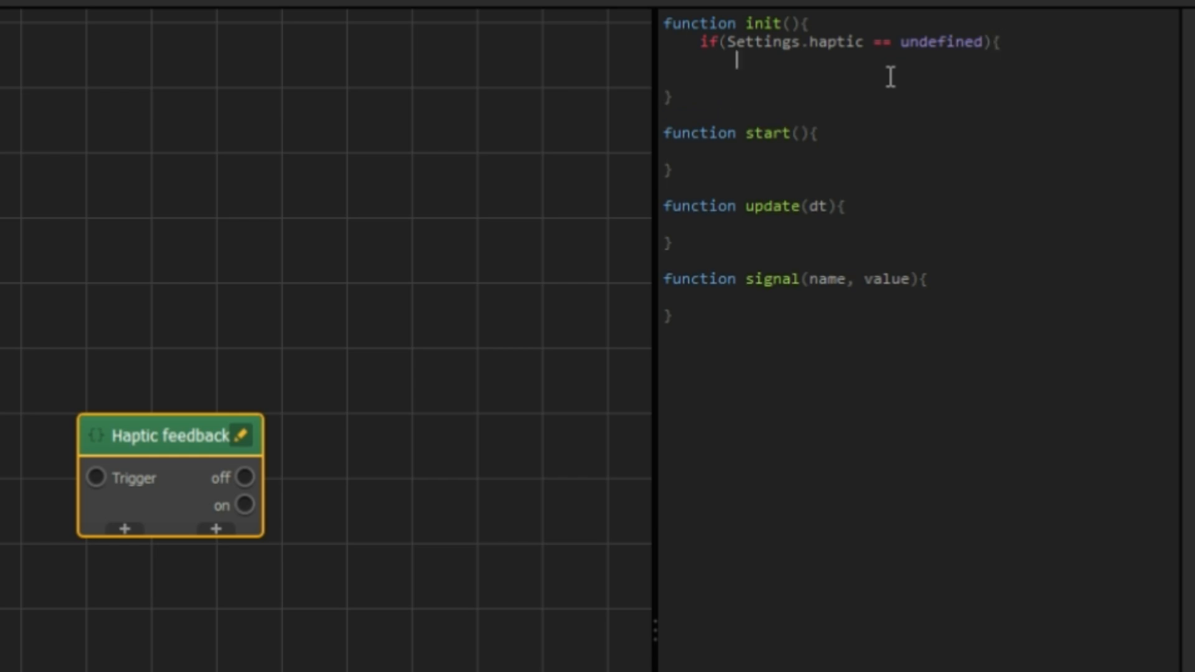
pyautogui.write('Settin')
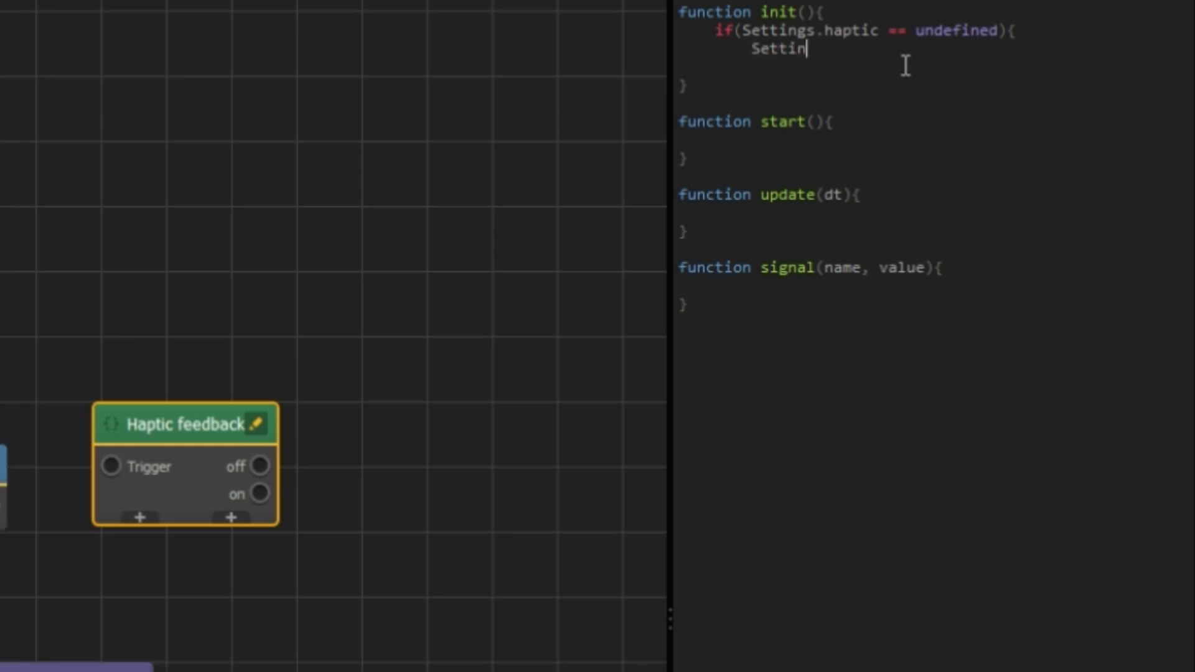
pyautogui.write('gs.haptic = 1;')
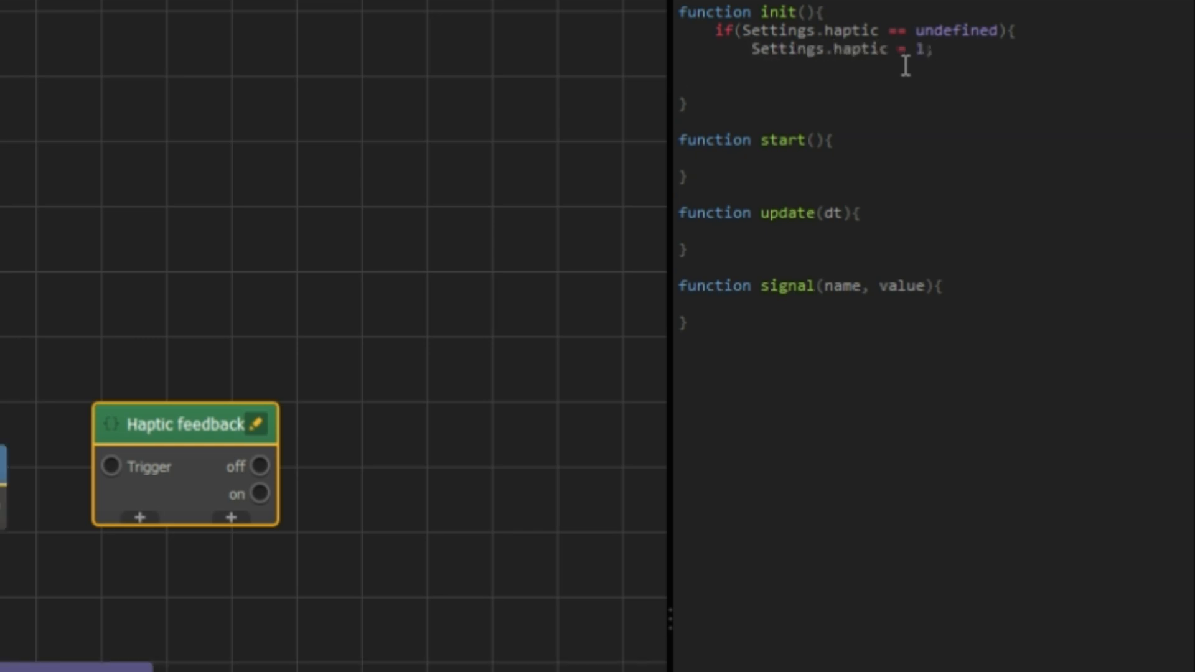
pyautogui.moveTo(900, 115)
pyautogui.write('}')
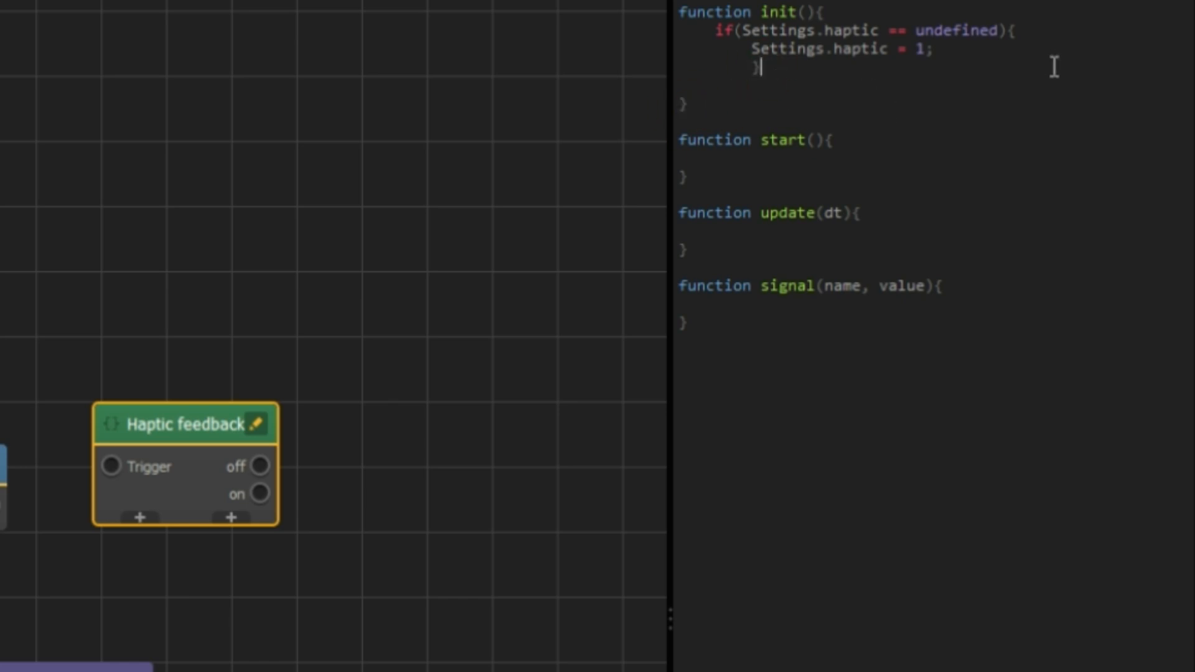
# Add the undefined check for Settings.switched and begin the start() condition
pyautogui.write('if(Settings.switched == undefined')
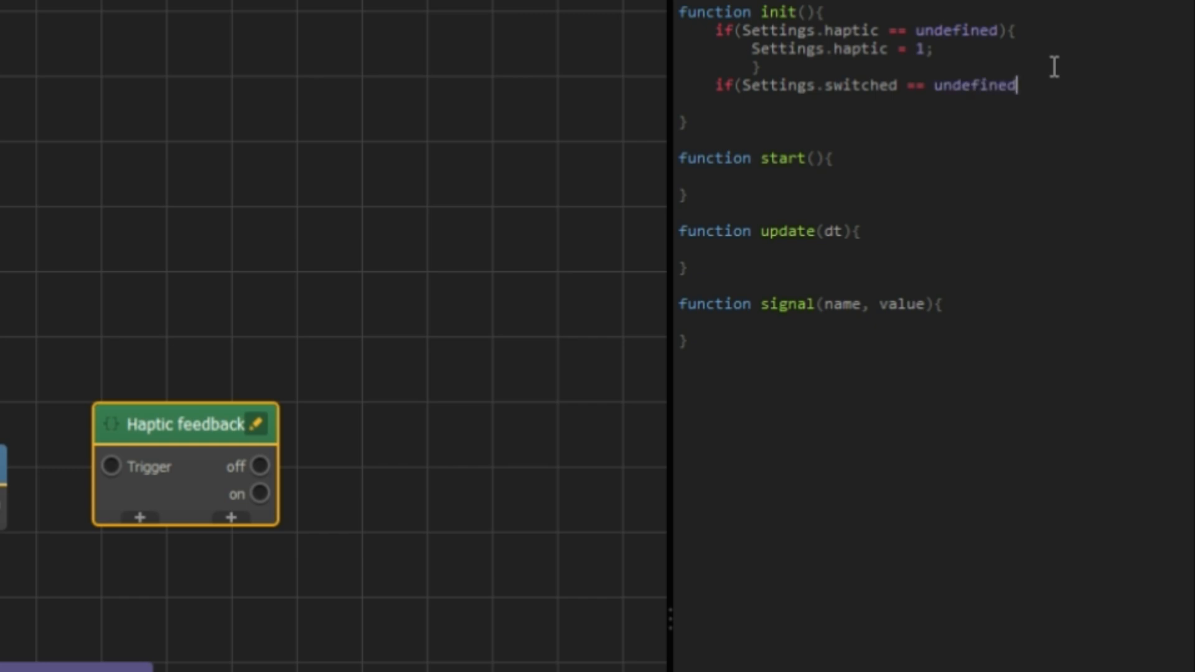
pyautogui.write('){')
pyautogui.write('Settings.switched = false;)')
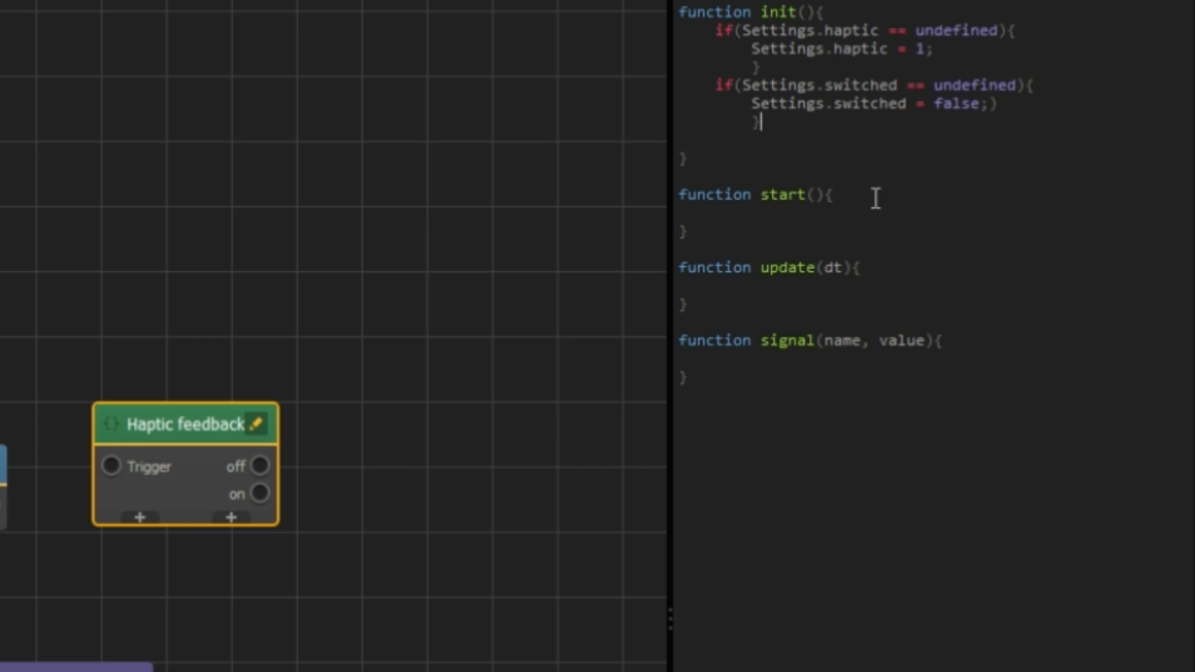
pyautogui.write('if (Se')
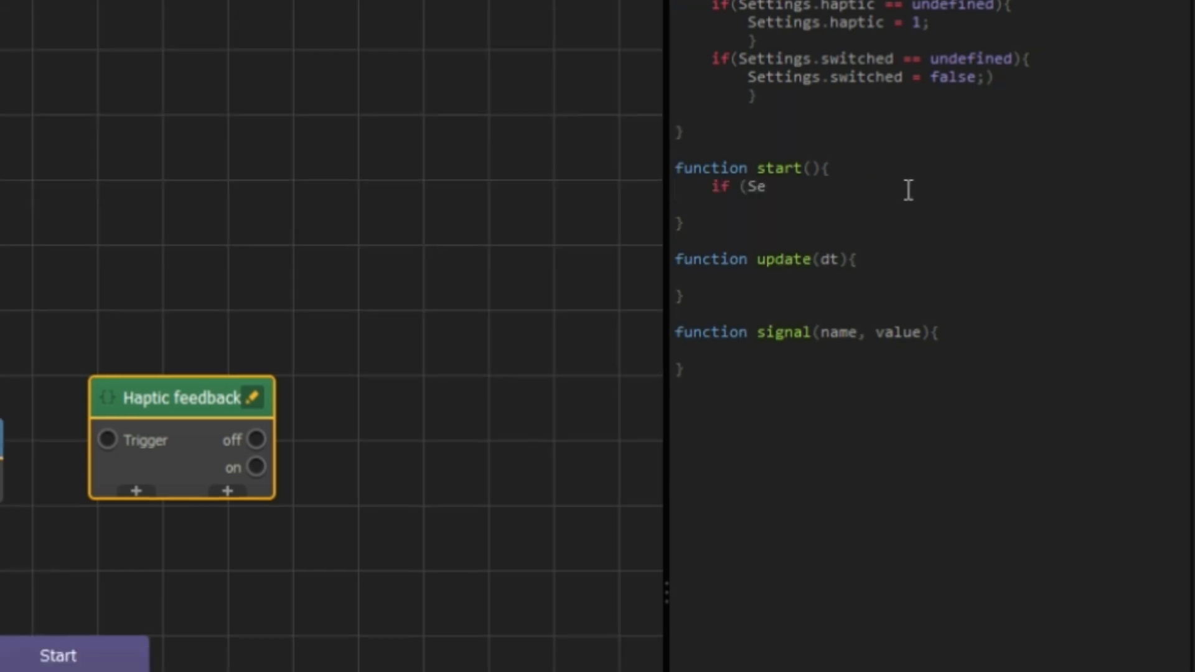
# In start(), when Settings.haptic == 0, emit 'off' true and 'on' false
pyautogui.write('ttings.haptic ==')
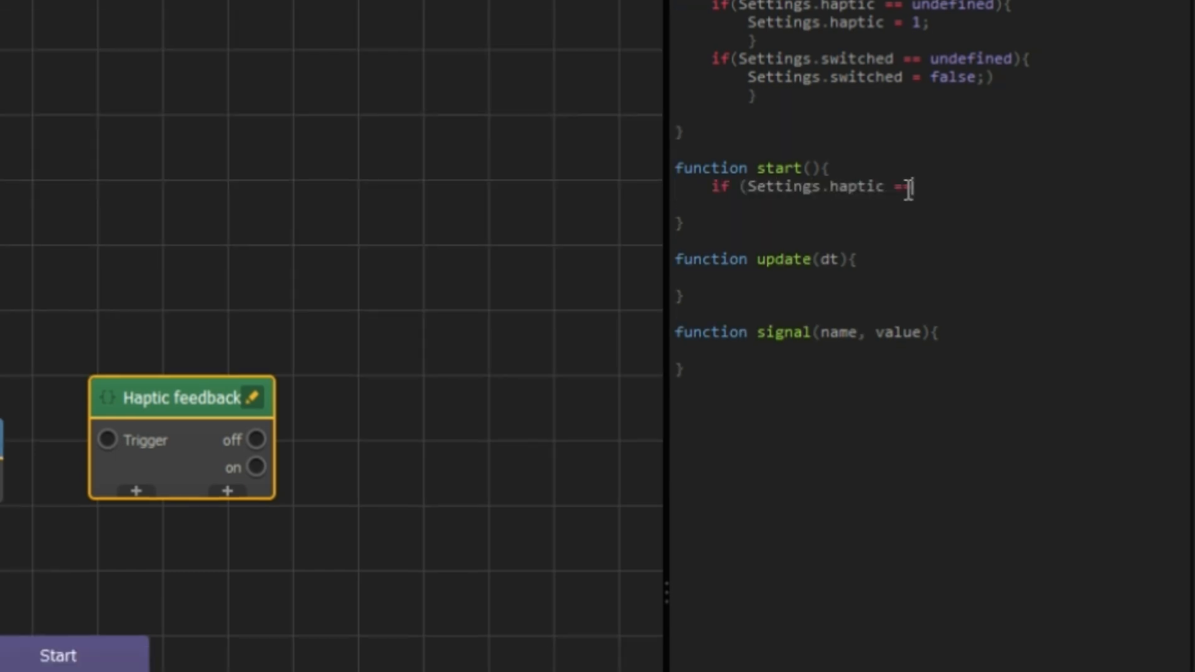
pyautogui.write('0)')
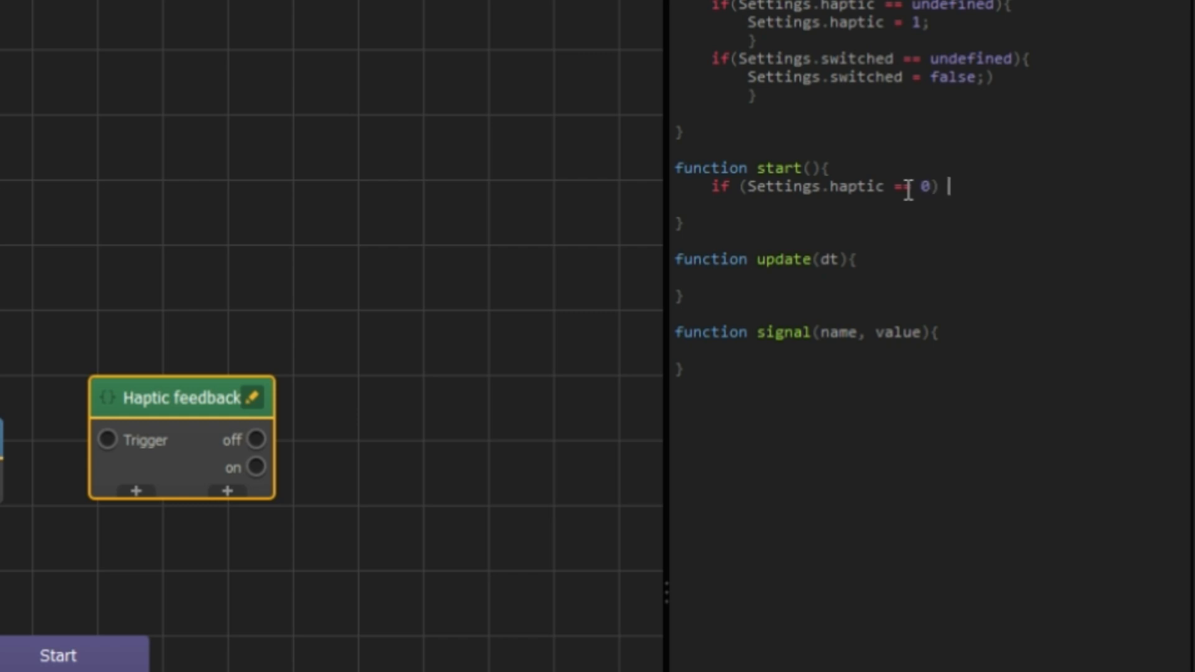
pyautogui.write('{')
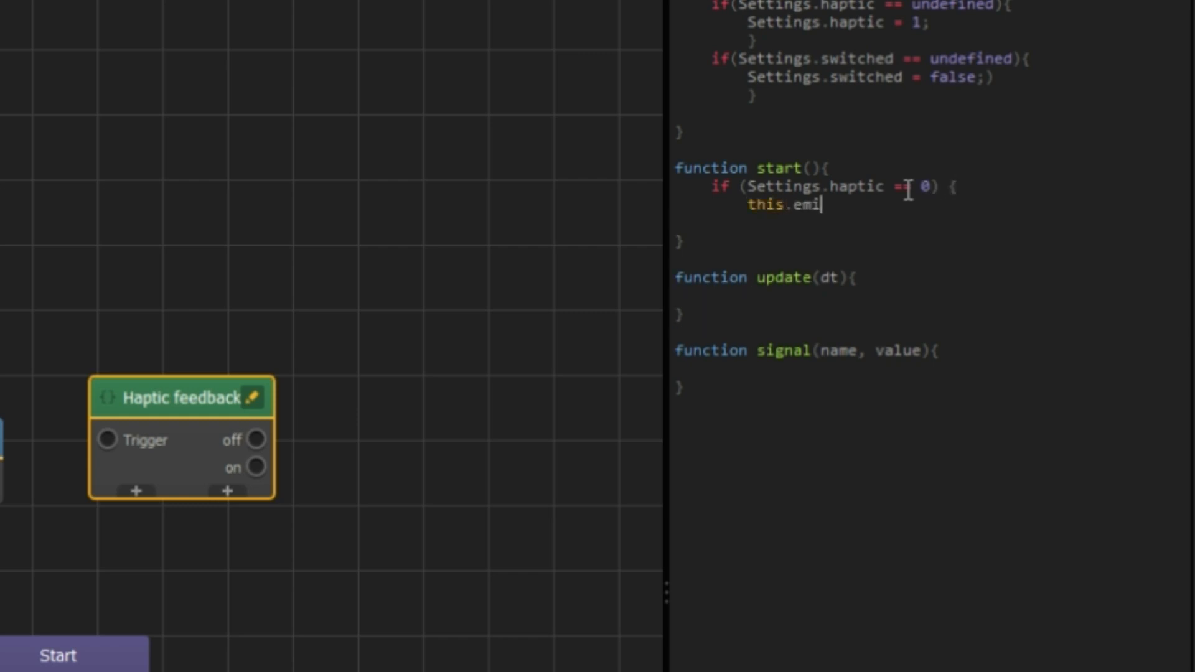
pyautogui.write("tSignal('off'")
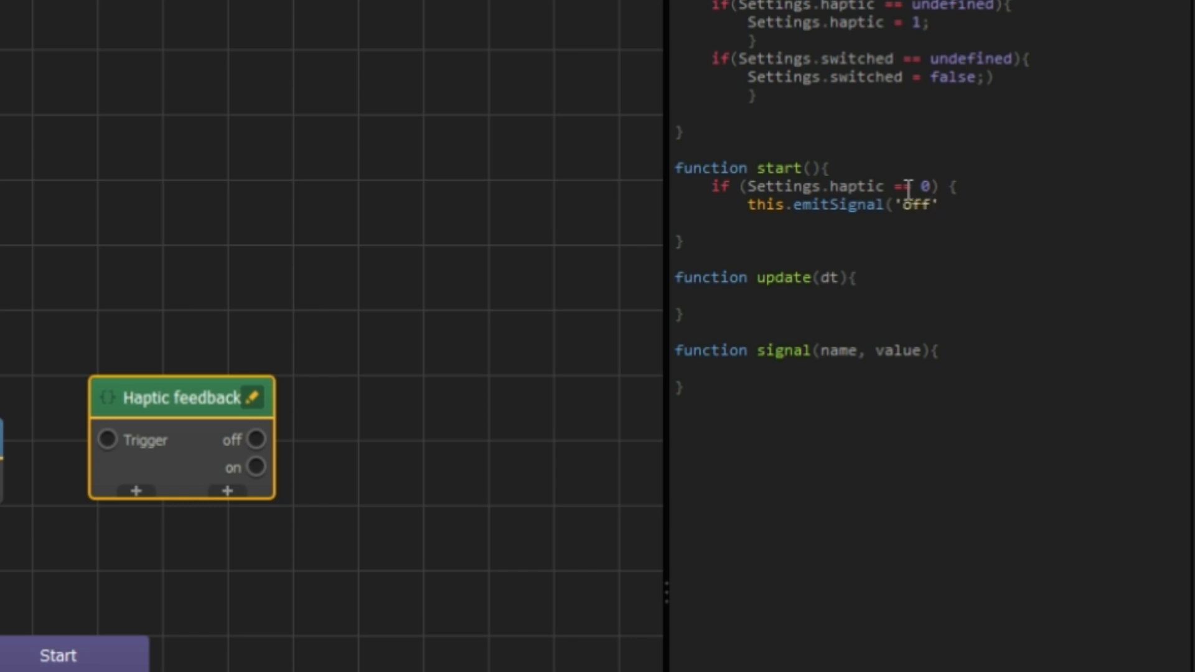
pyautogui.write(', true);')
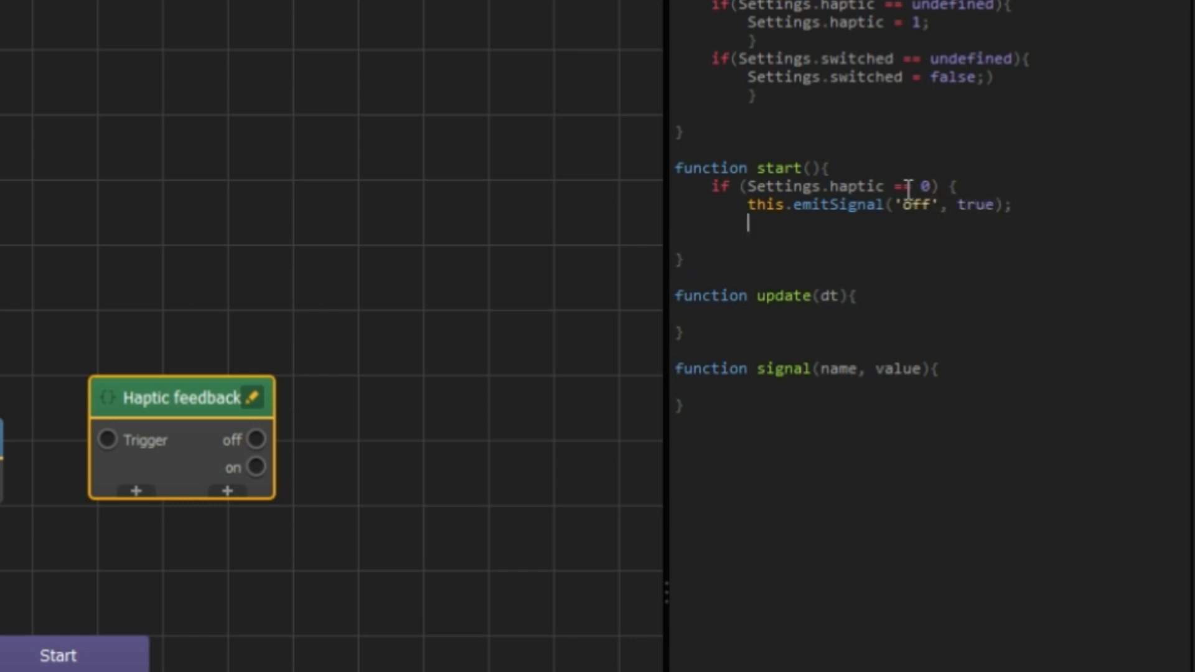
pyautogui.write("this.emitSignal('on', false);")
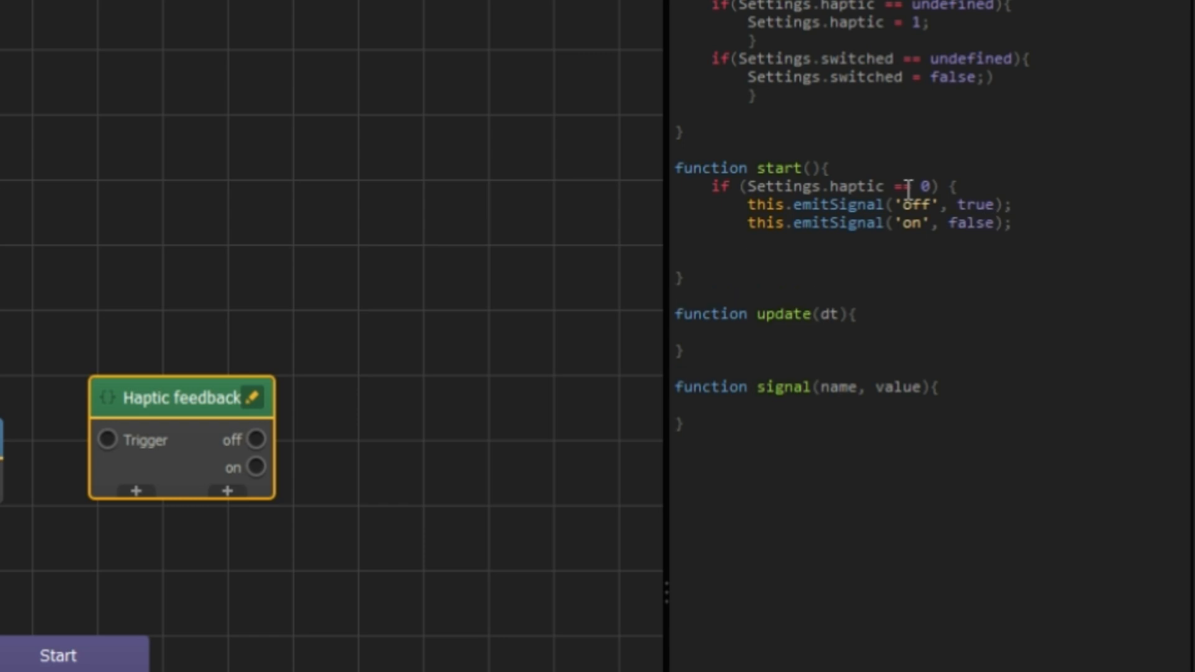
# Add the else branch emitting 'off' false and 'on' true, then begin the signal() condition
pyautogui.write('else {')
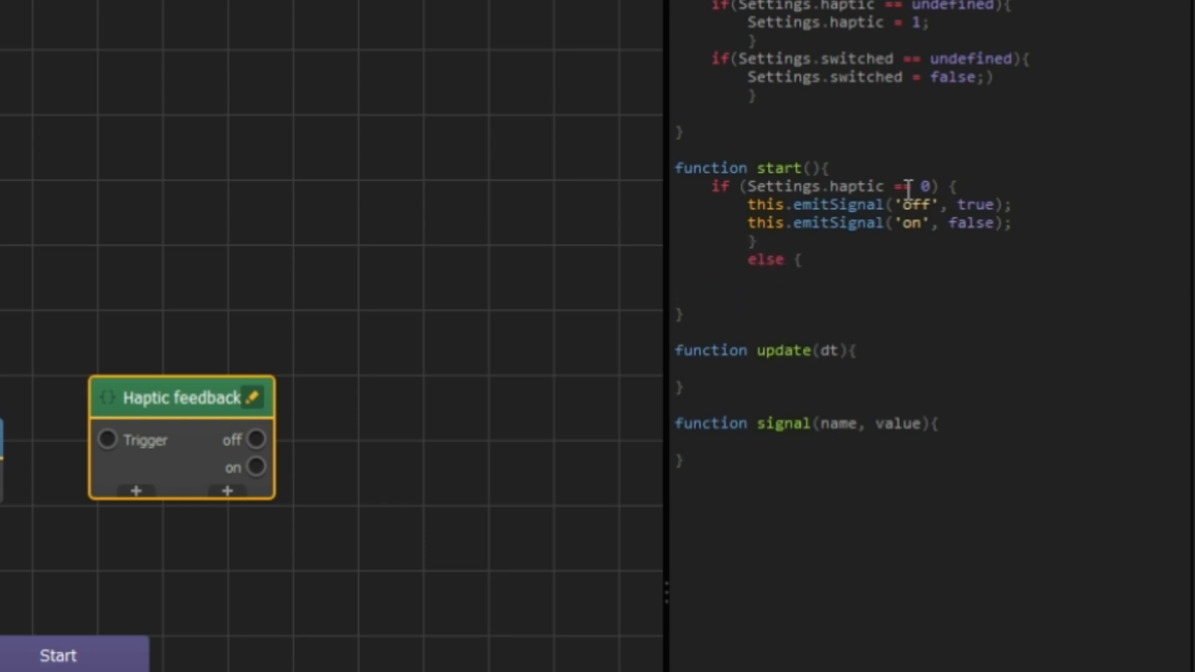
pyautogui.write('this.emitSignal')
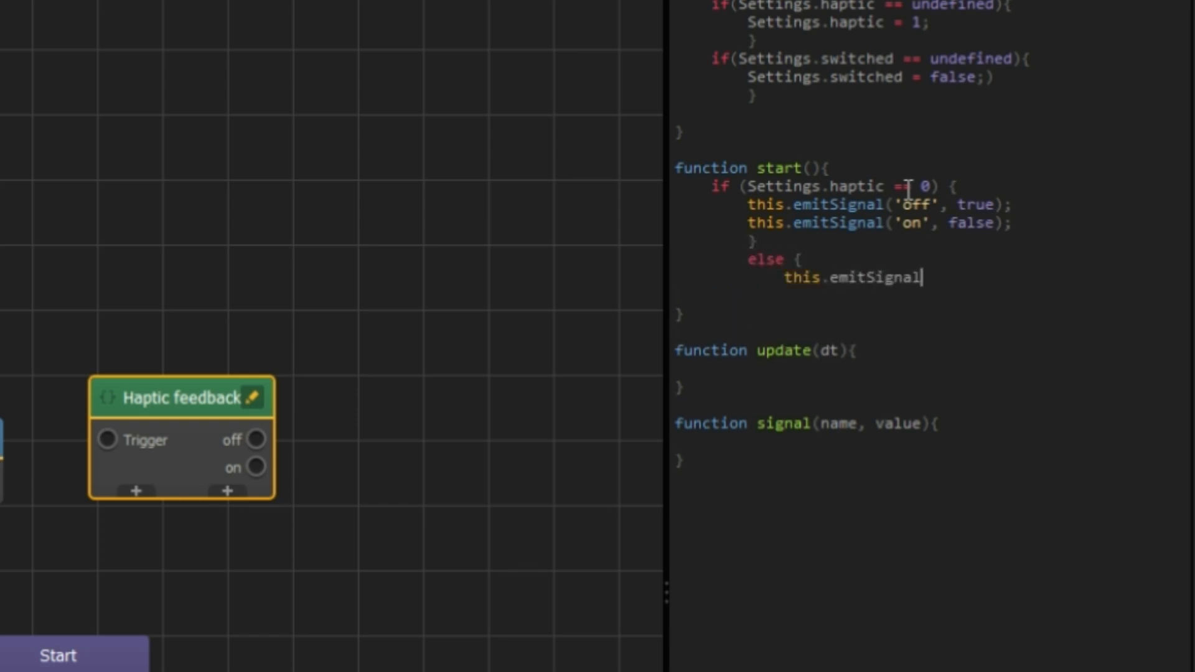
pyautogui.write("('off', fal")
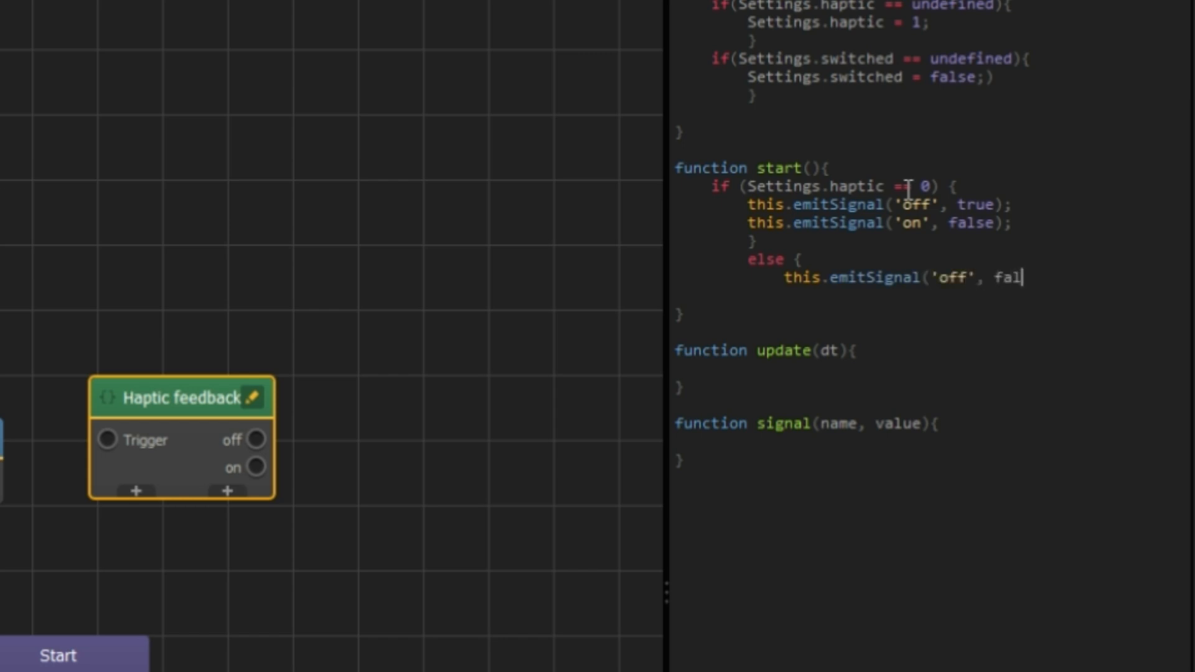
pyautogui.write('se);')
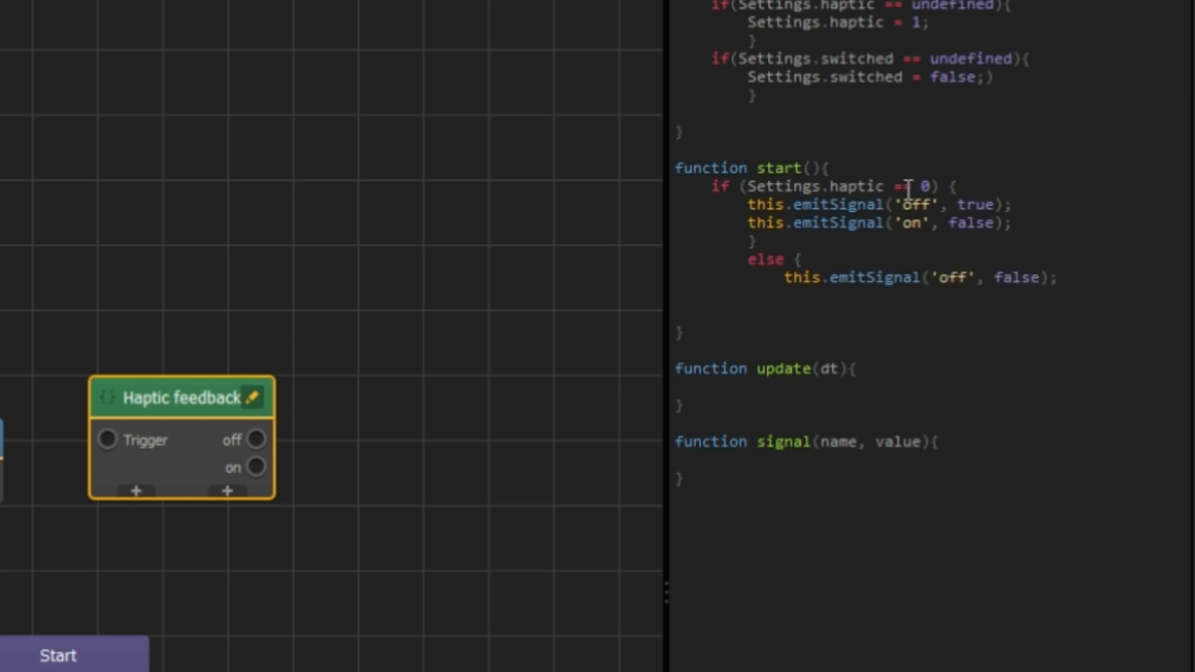
pyautogui.write('this.emitSignal')
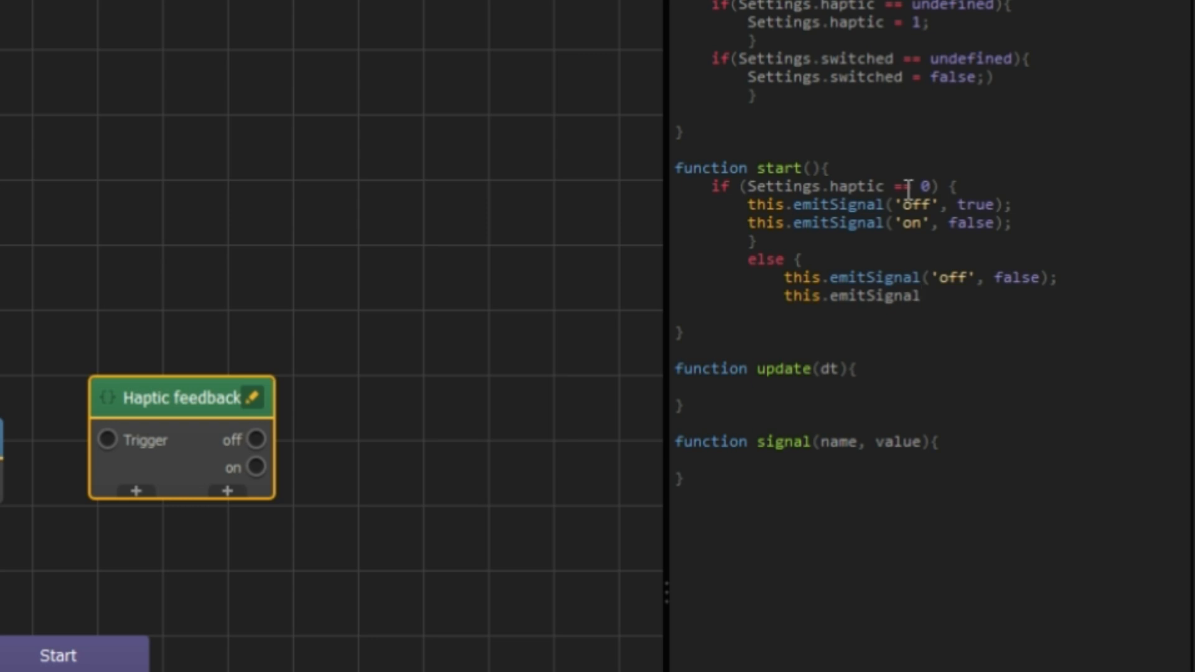
pyautogui.write("('on', true);")
pyautogui.write('}')
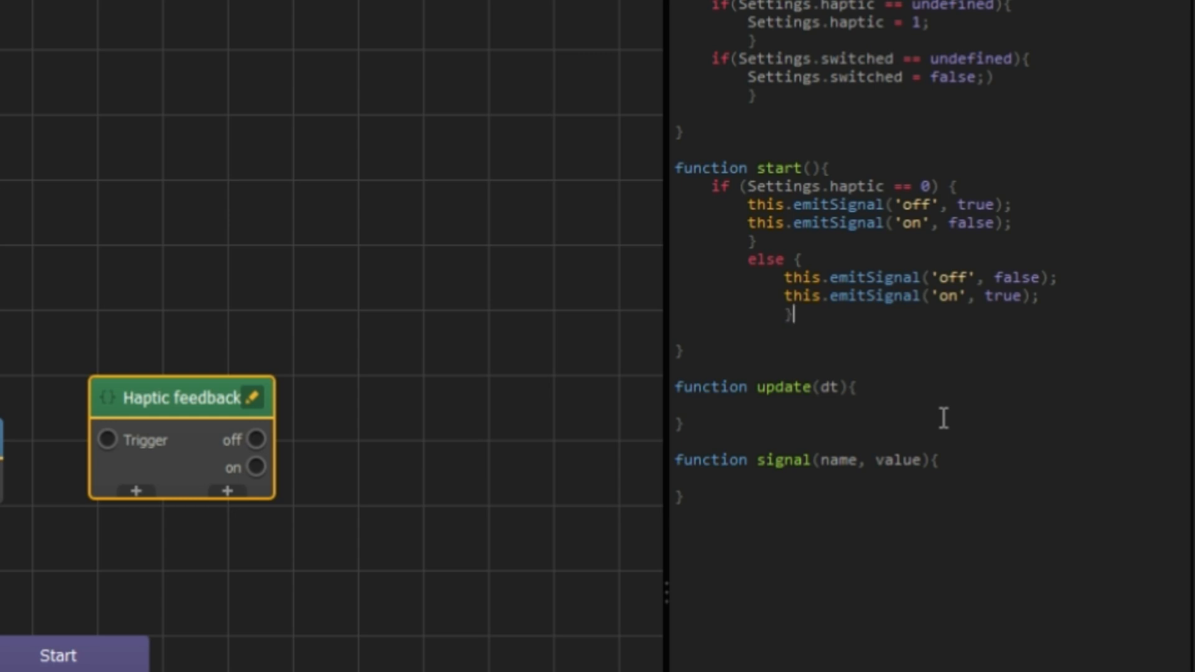
pyautogui.write('if (')
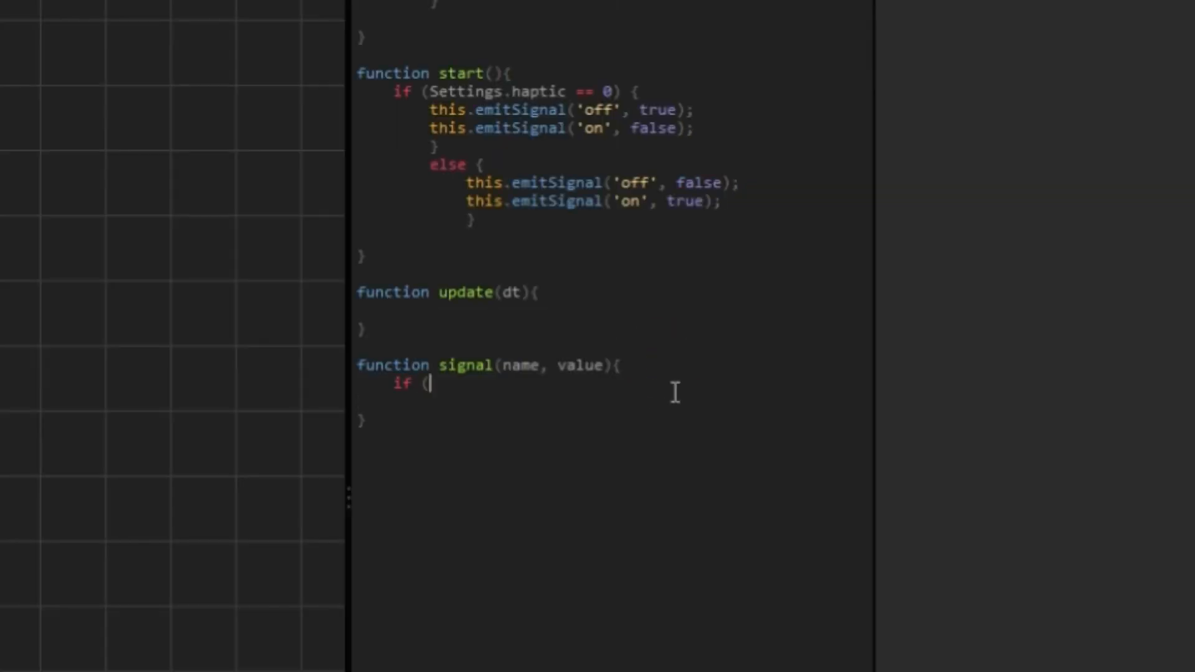
# On 'Trigger' with switched false and haptic 1, set haptic 0 and emit off true, on false
pyautogui.write("name =='Trigger' &&")
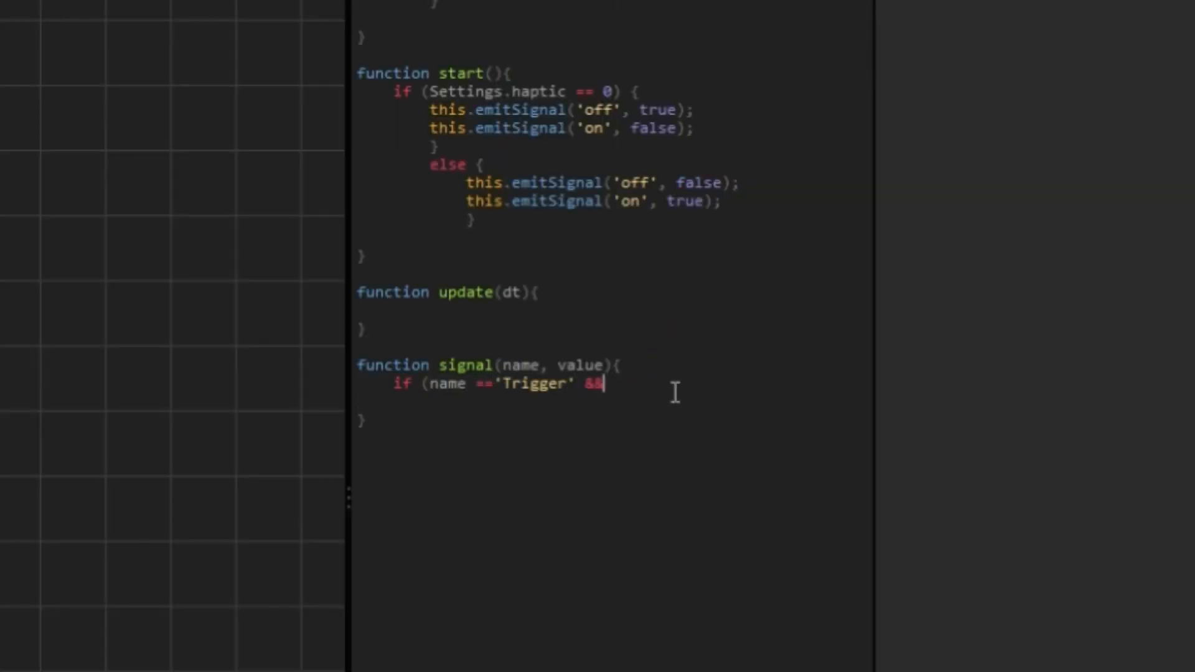
pyautogui.write('value) {')
pyautogui.write('if (')
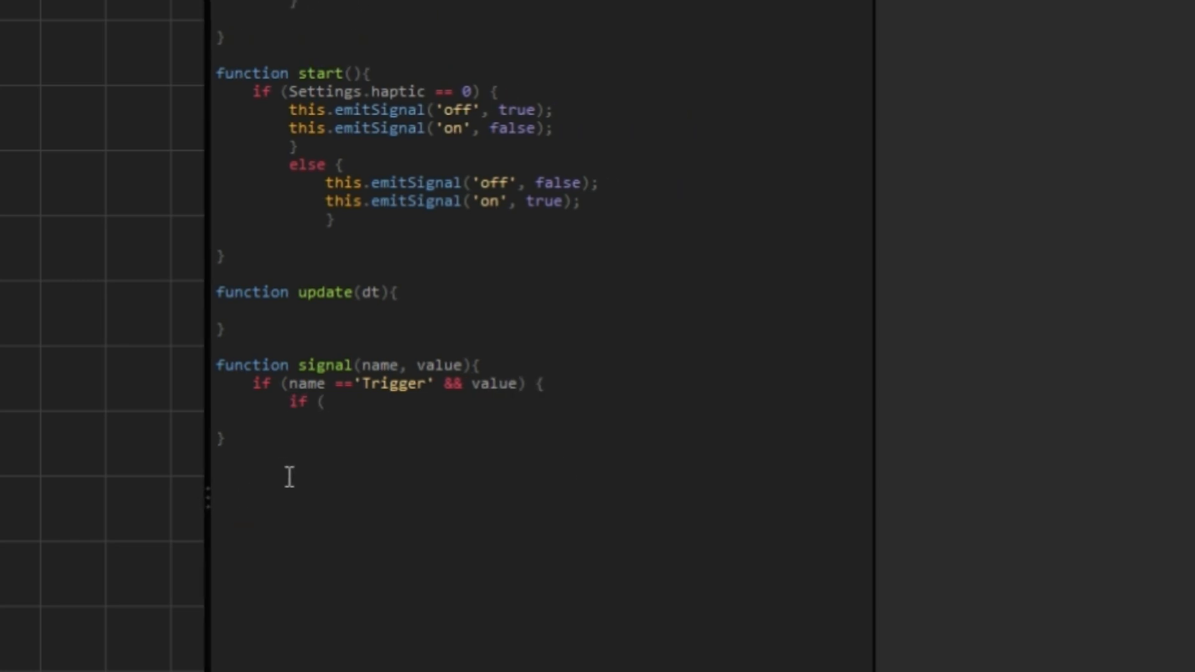
pyautogui.write('Settings.switched == false &&')
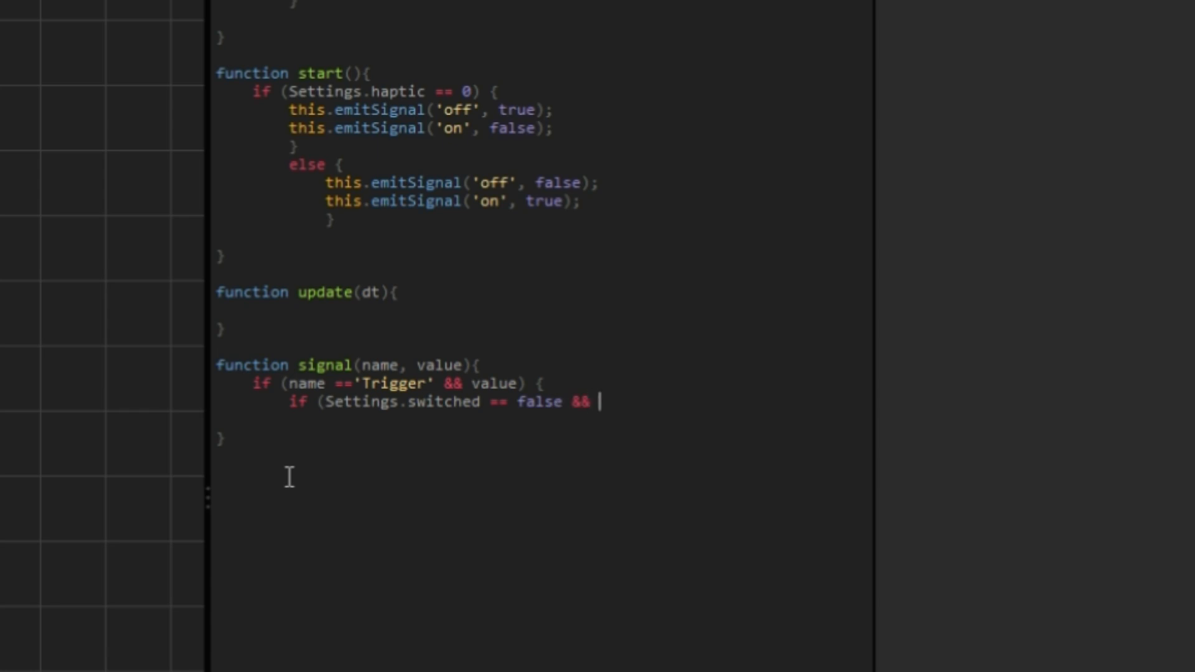
pyautogui.write('Settings.haptic == 1) {')
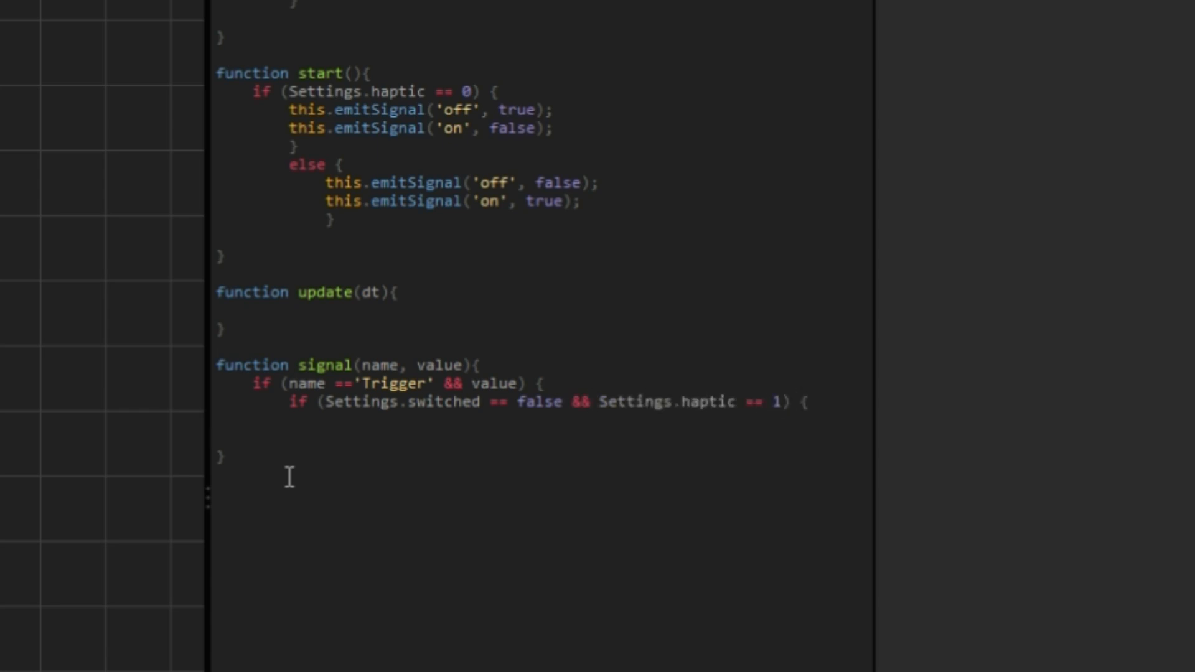
pyautogui.write('Settings.haptic = 0;')
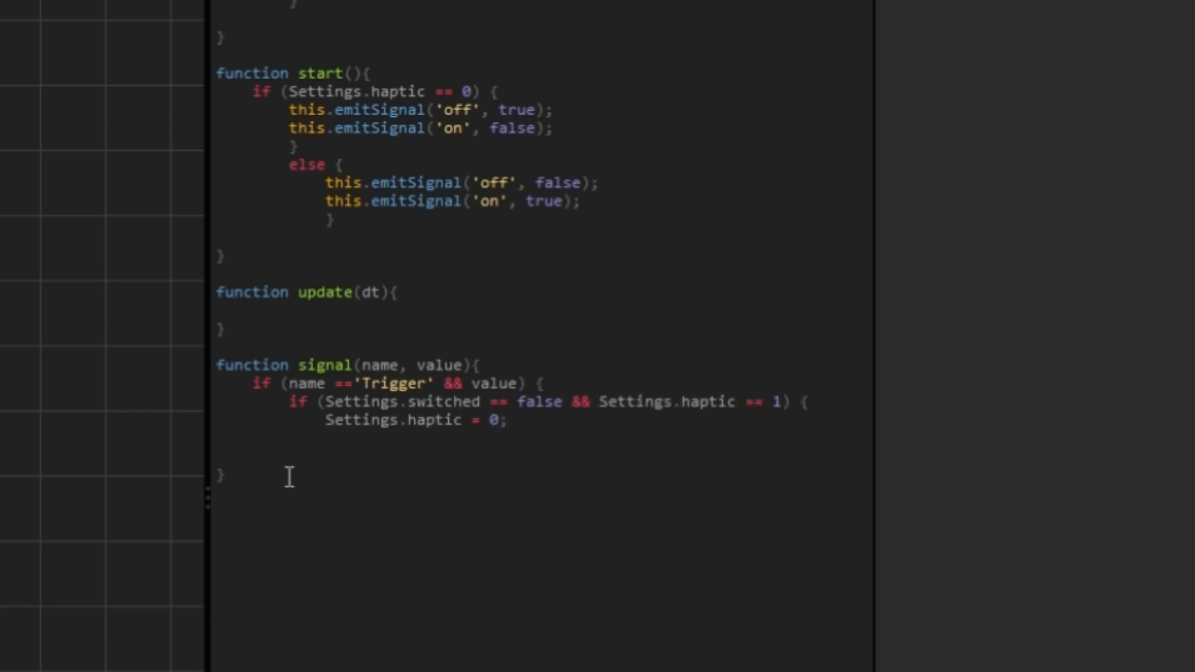
pyautogui.write("this.emitSignal('off', true")
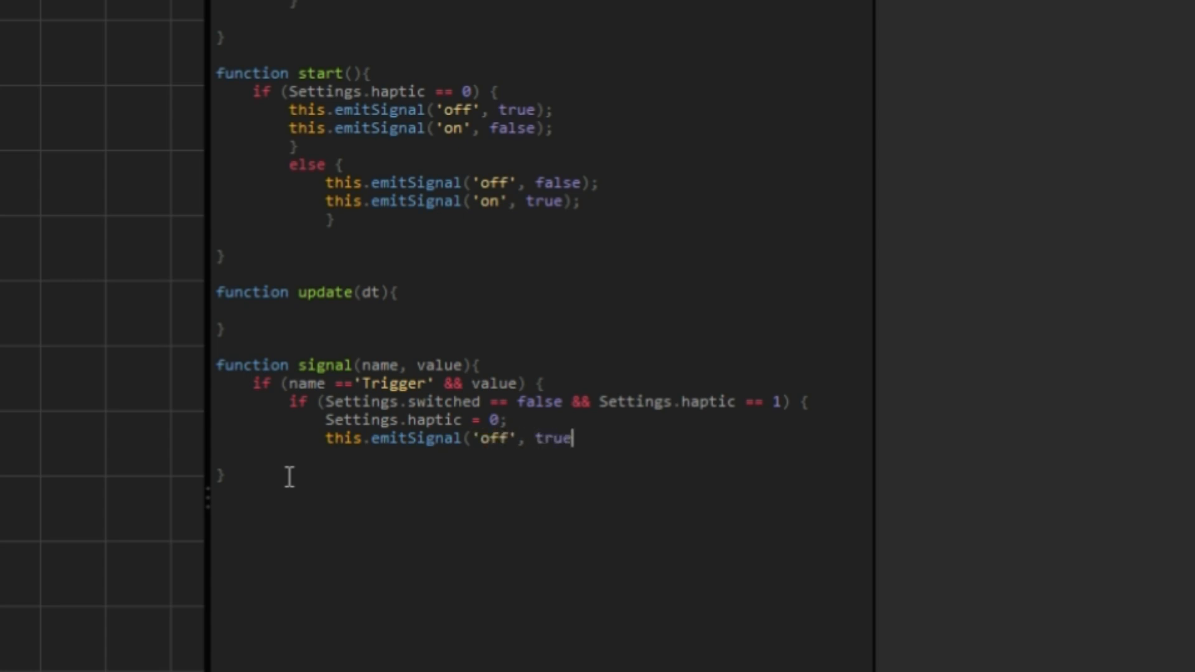
pyautogui.write(');')
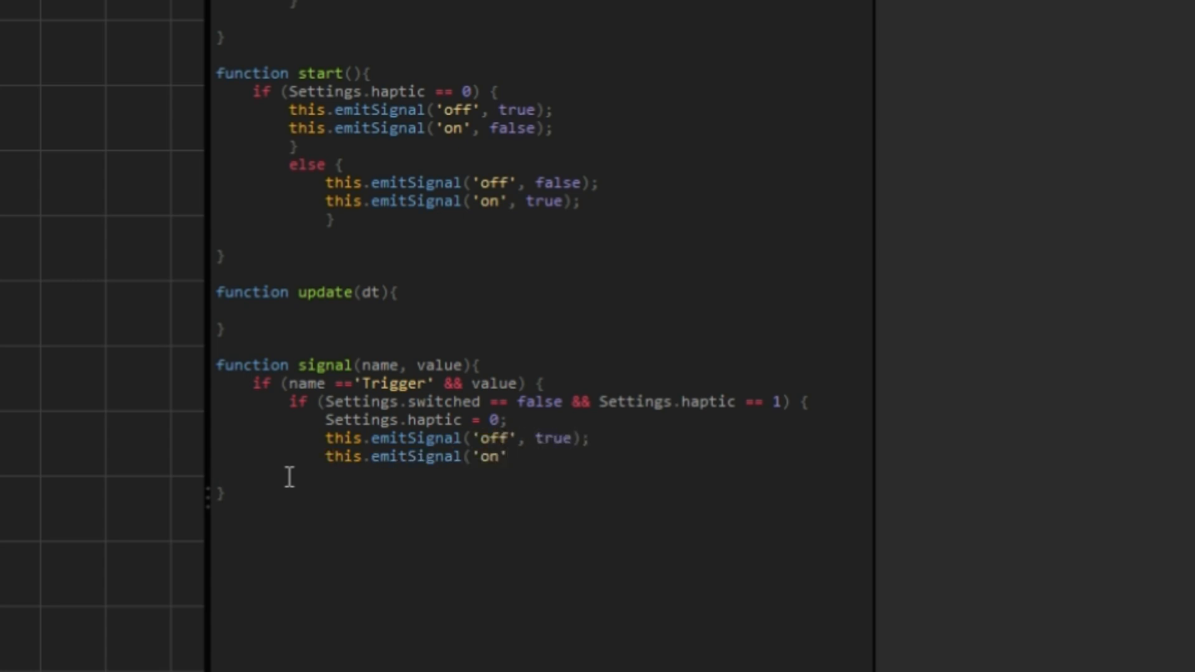
pyautogui.write(', false);')
pyautogui.write('Settings.haptic = 1;')
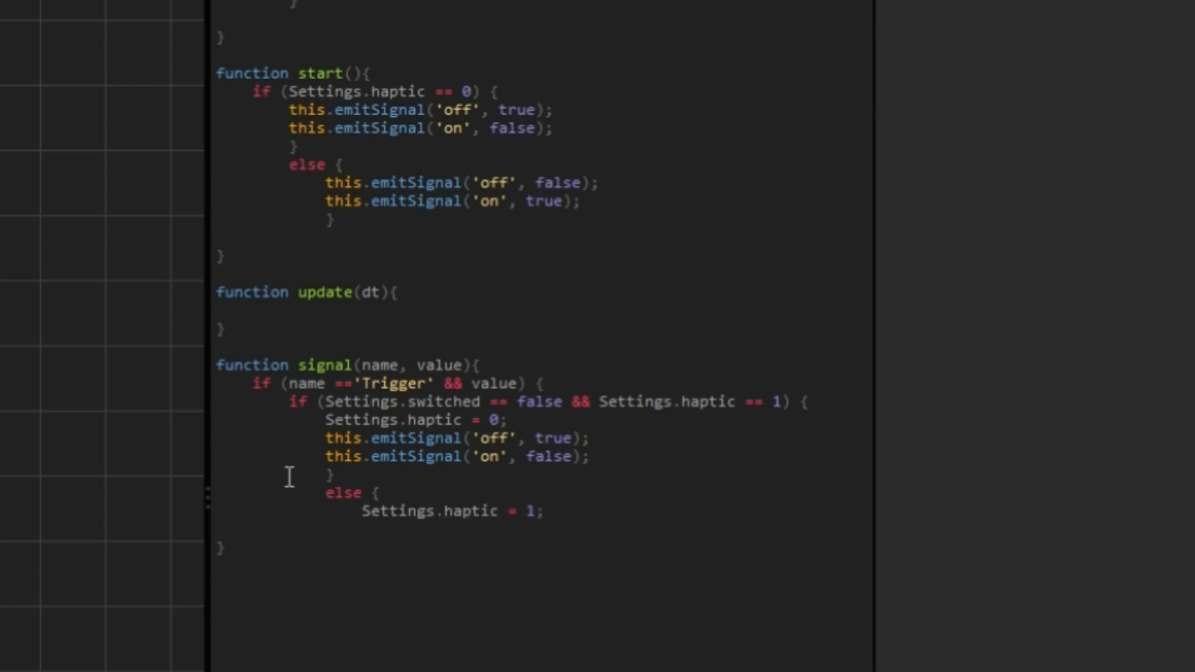
# Write the opposite branch emitting off false, on true, and toggle Settings.switched
pyautogui.write("this.emitSignal('off', false);")
pyautogui.write("this.emitSignal('on")
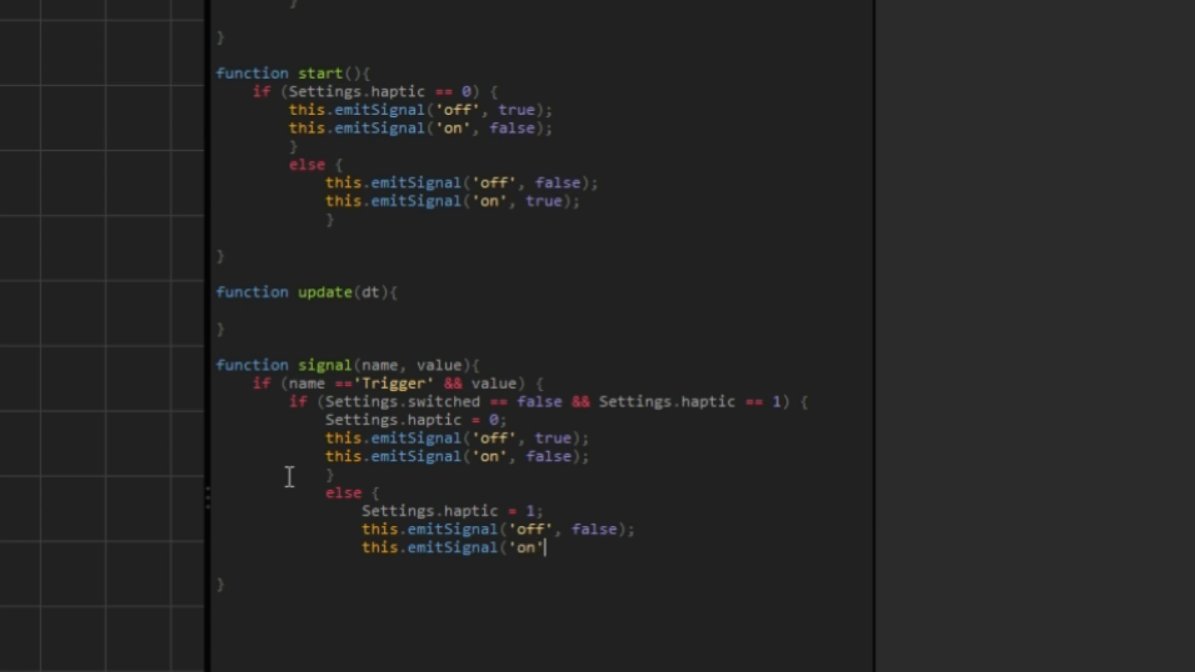
pyautogui.write(', true);')
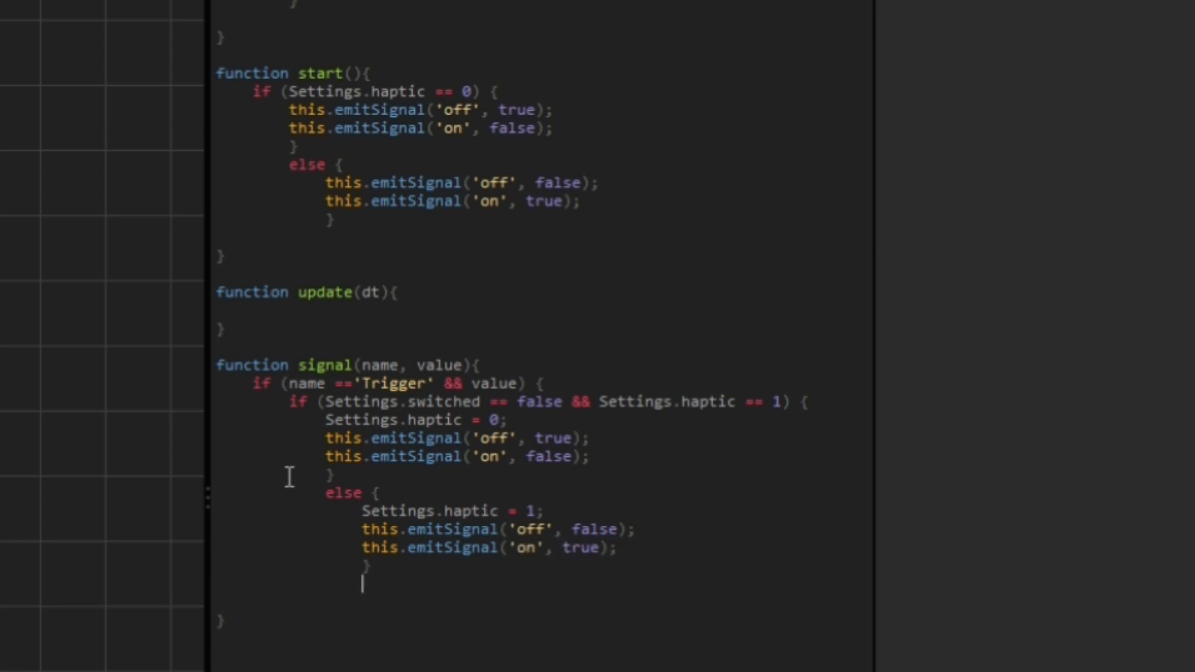
pyautogui.write('Settings.switched = !Setting')
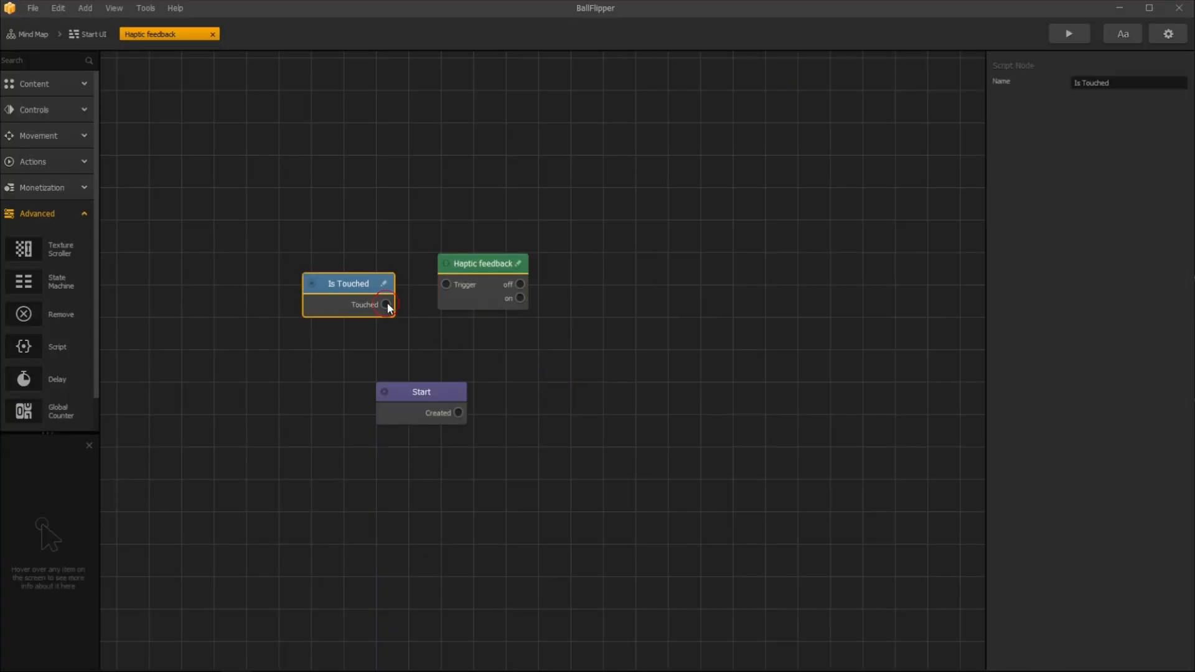
# Connect Is Touched to the Haptic feedback Trigger, then add and rename State node states
pyautogui.moveTo(387, 305); pyautogui.dragTo(445, 284)
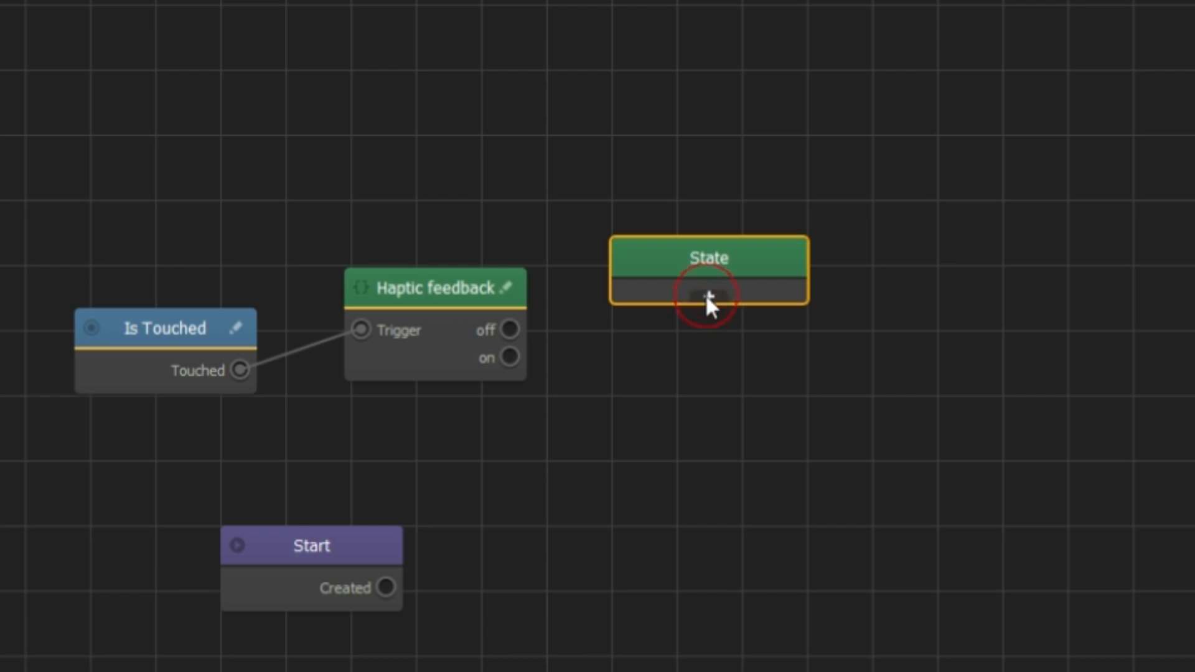
pyautogui.click(709, 297)
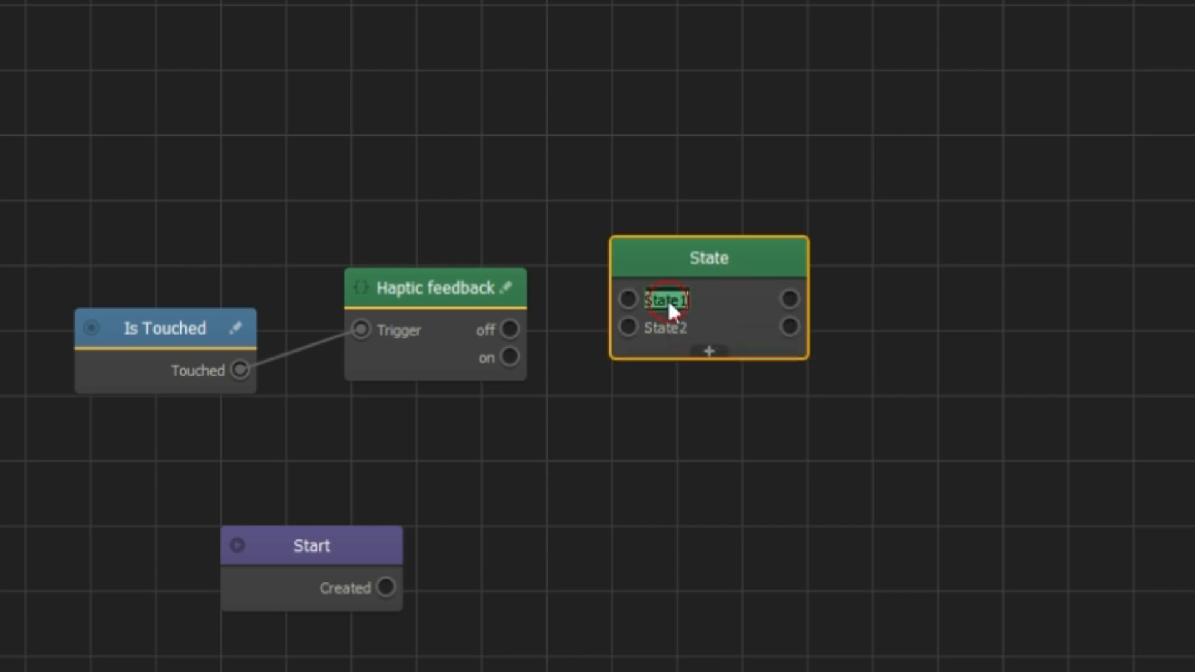
pyautogui.click(667, 299)
pyautogui.write('off')
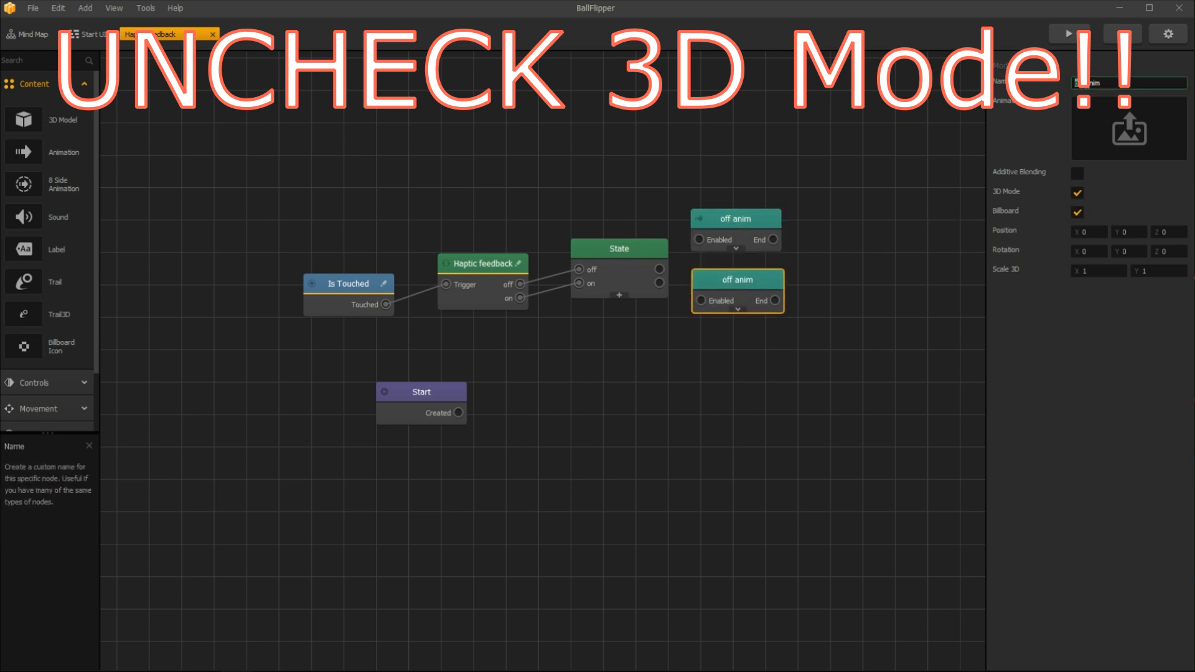
# Rename the second animation node to 'on anim' and return to the Start UI screen
pyautogui.click(736, 279)
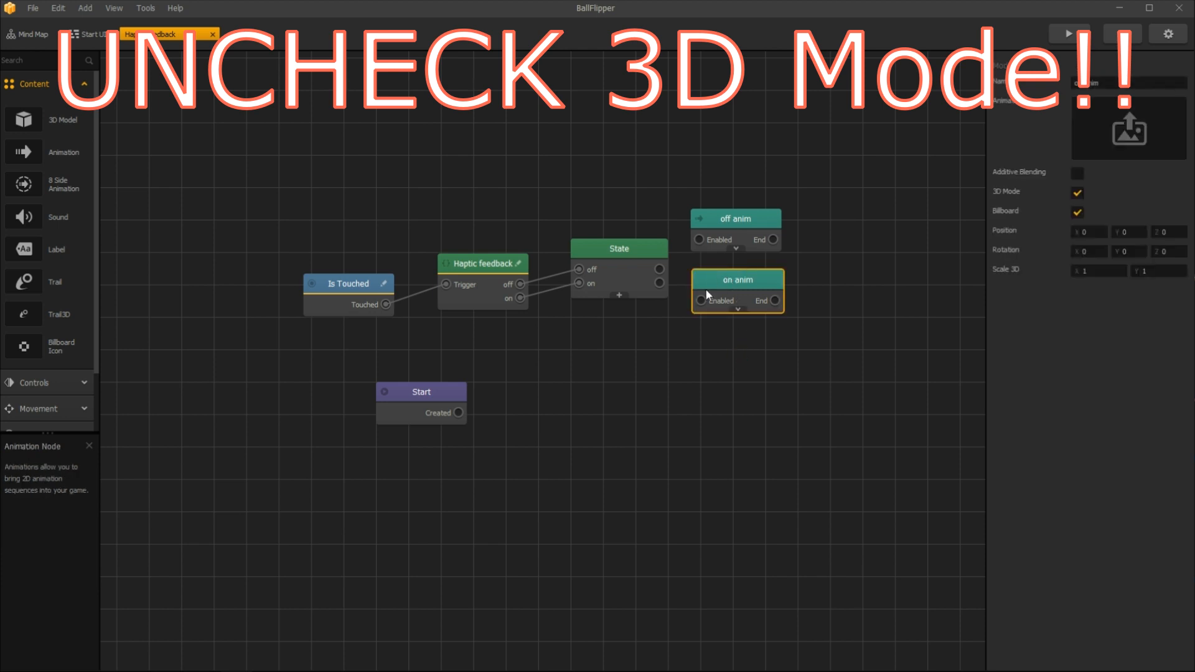
pyautogui.press('alt+tab')
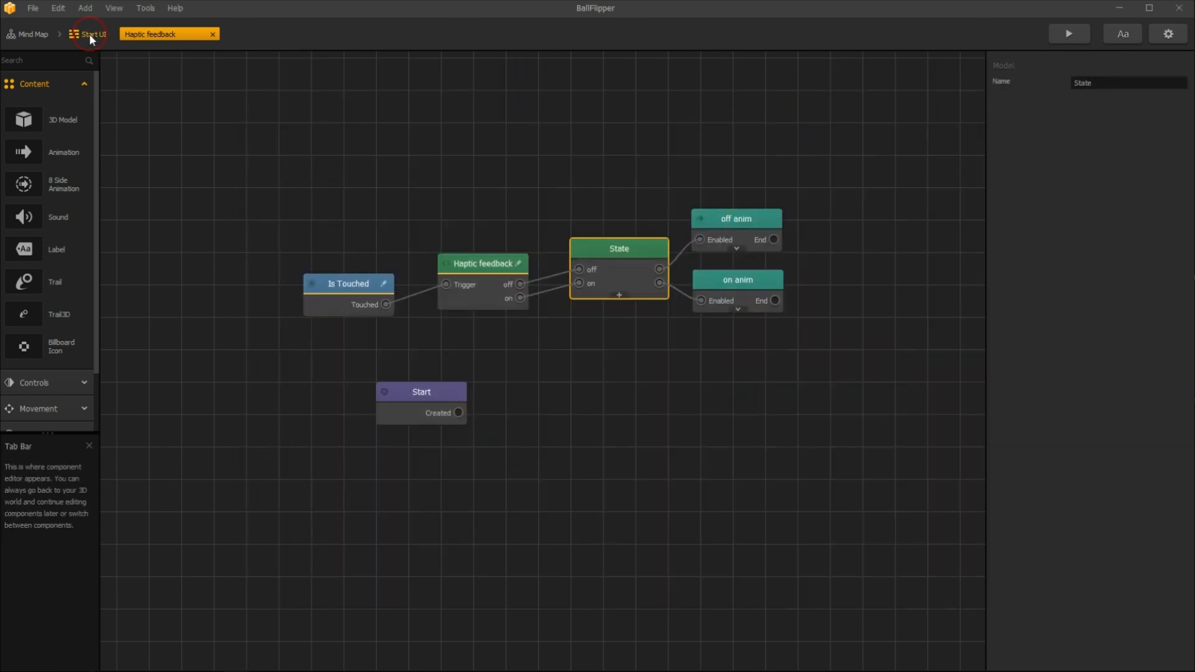
pyautogui.click(90, 34)
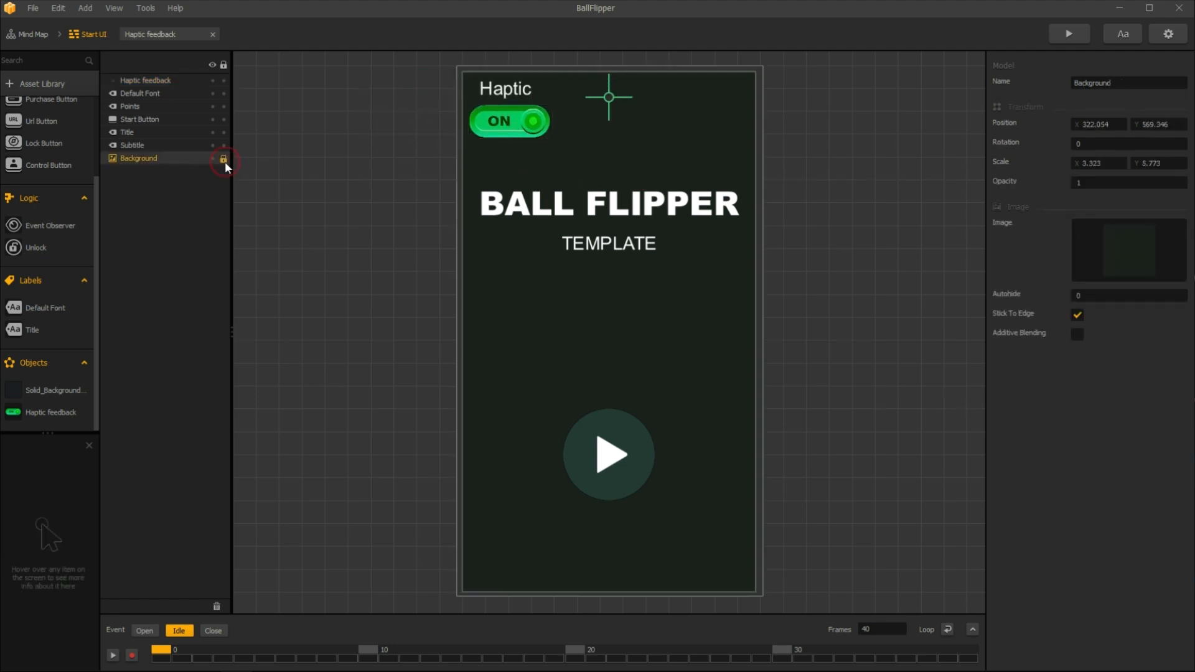
# Lock the Start UI Background, then preview the game and flip the haptic toggle twice
pyautogui.click(223, 158)
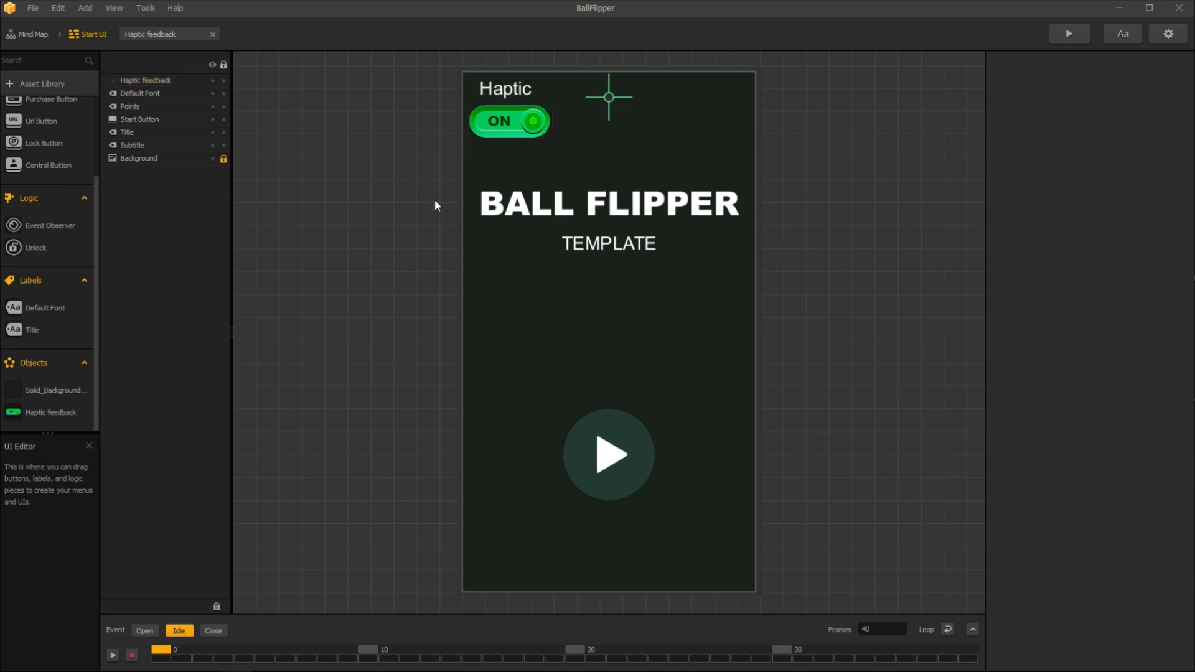
pyautogui.click(1068, 33)
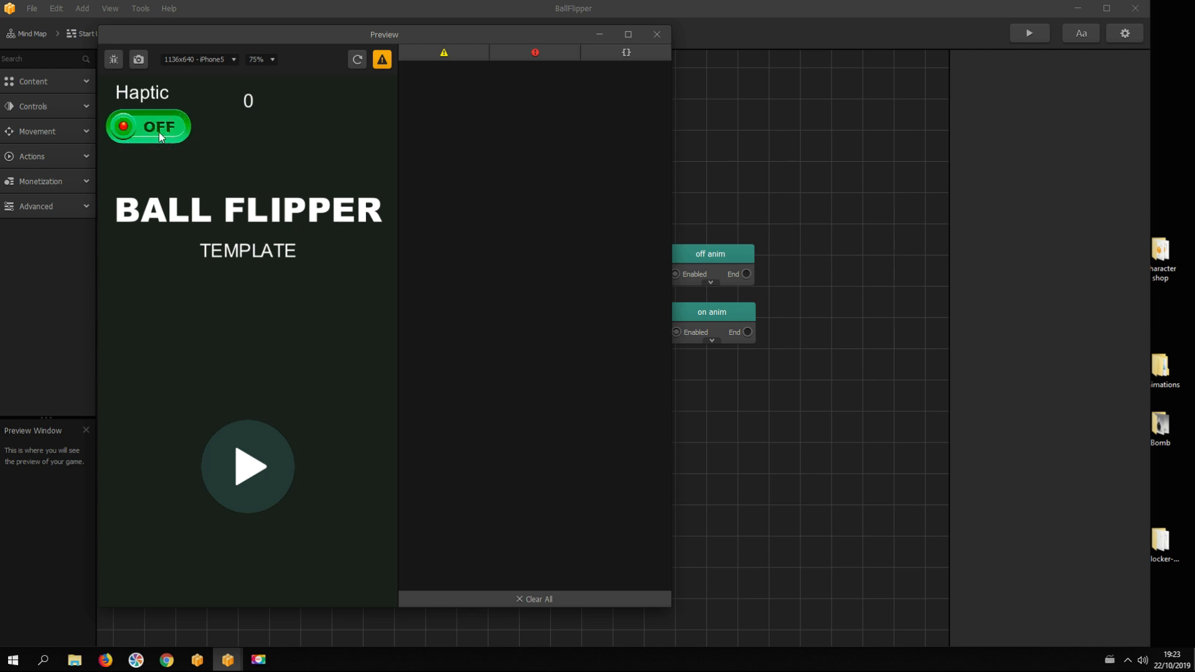
pyautogui.click(147, 126)
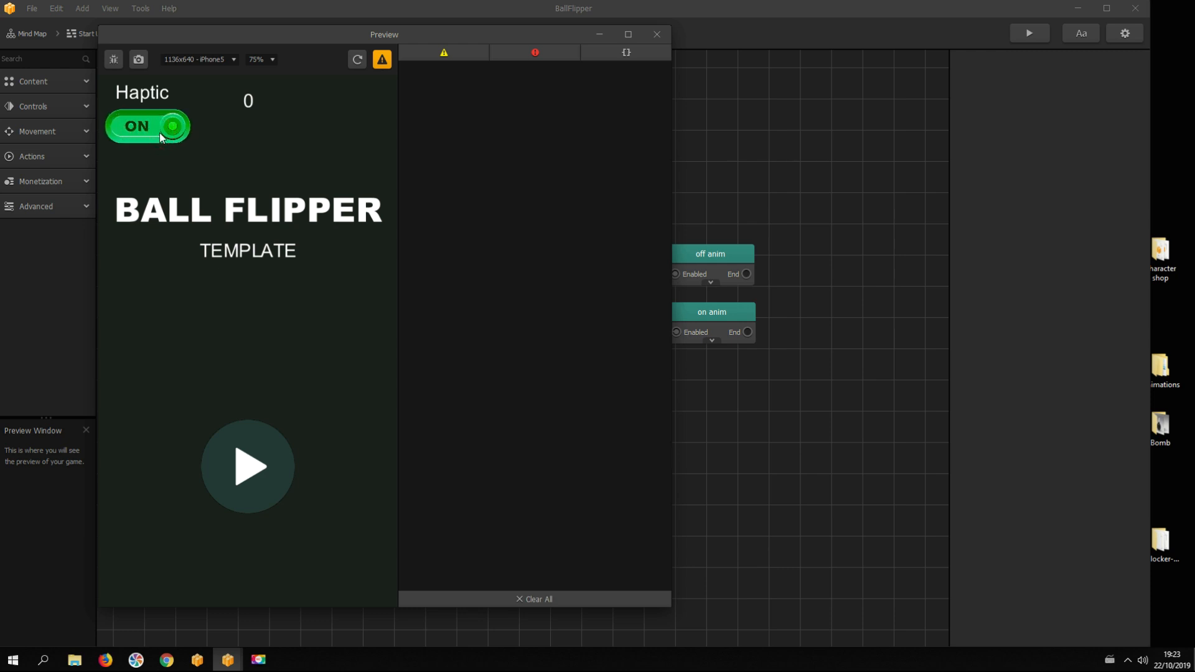
pyautogui.click(656, 35)
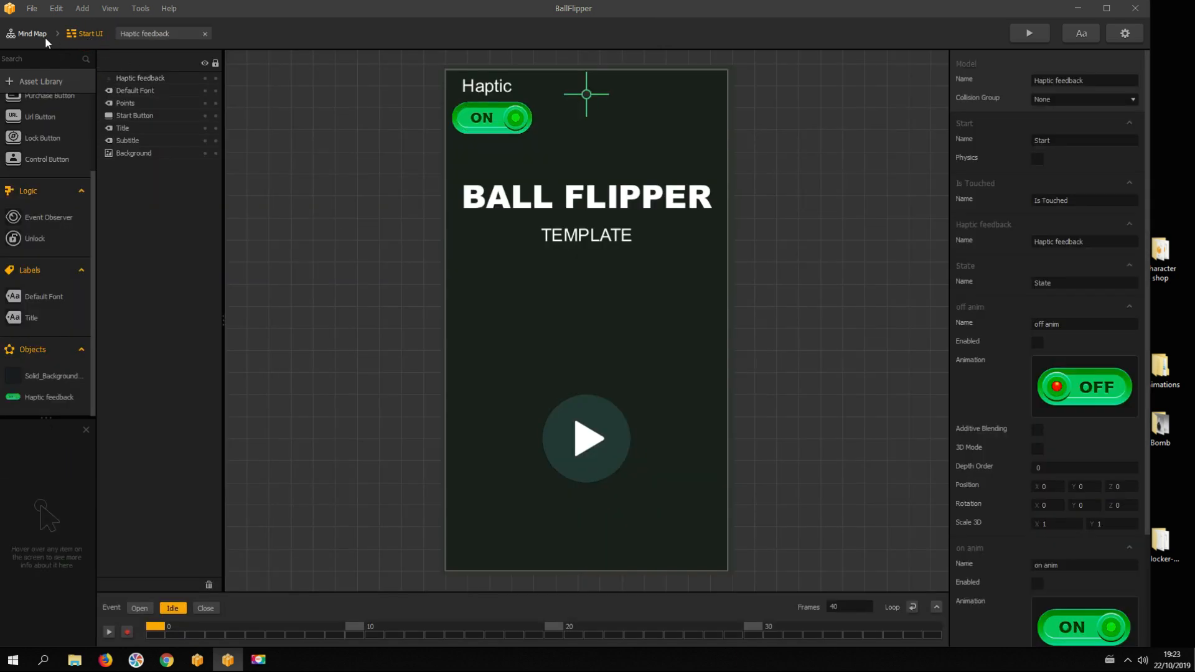
# From the mind map, enter the 3D World and open the Cube object's logic
pyautogui.click(31, 33)
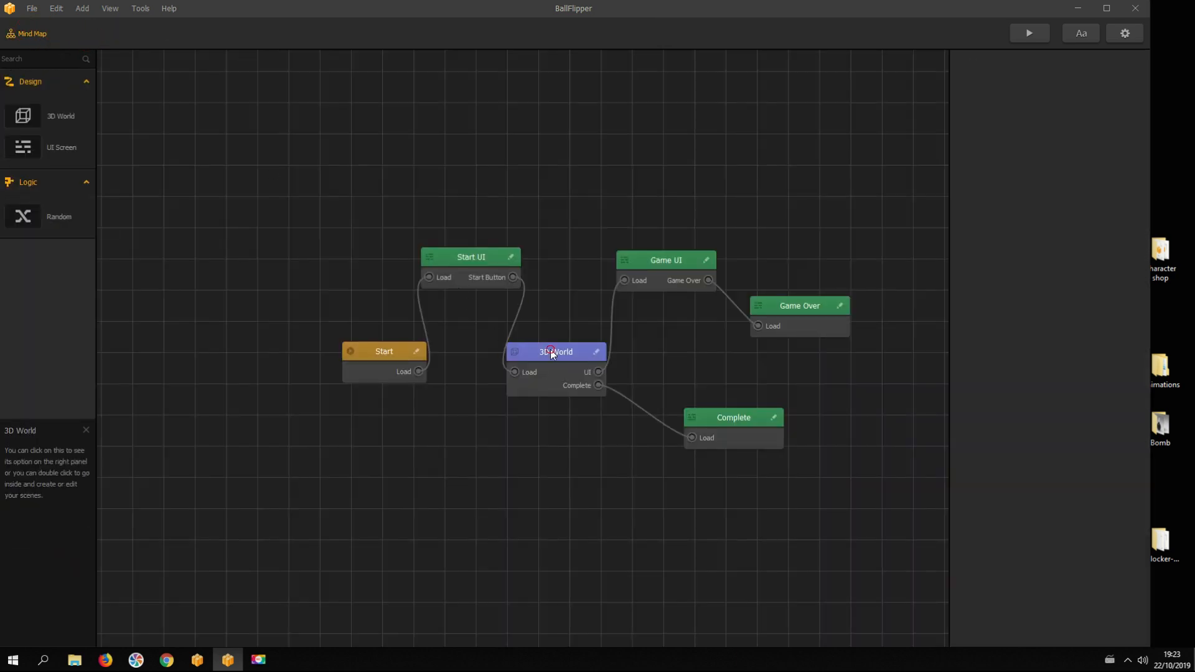
pyautogui.doubleClick(556, 351)
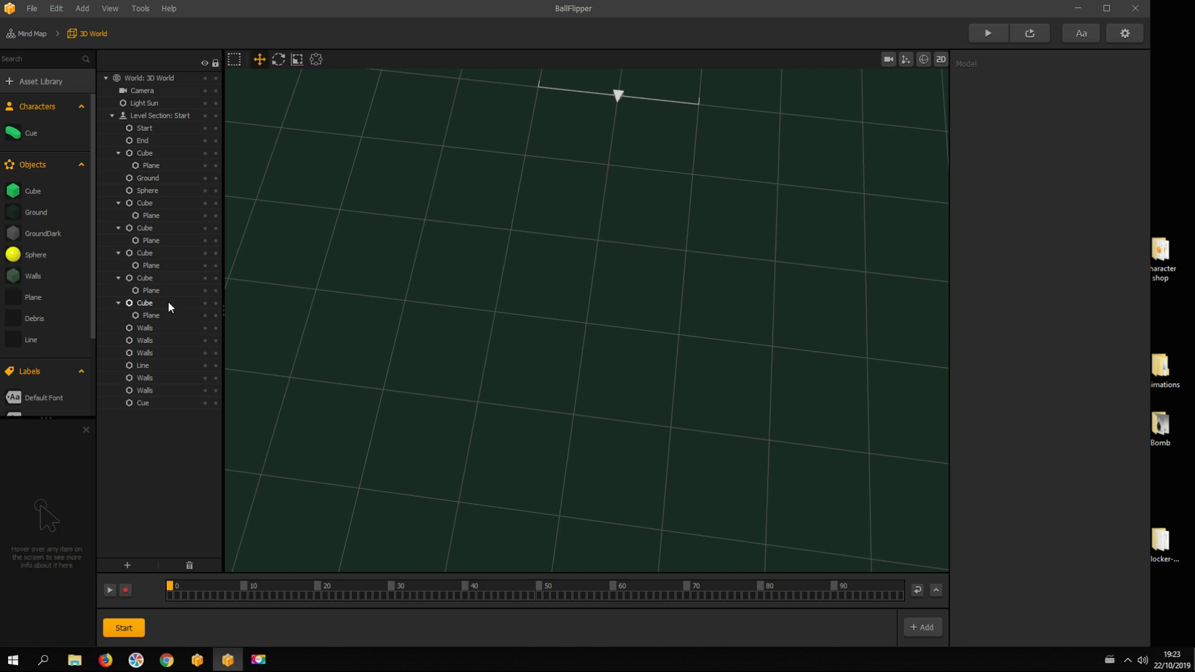
pyautogui.moveTo(33, 190)
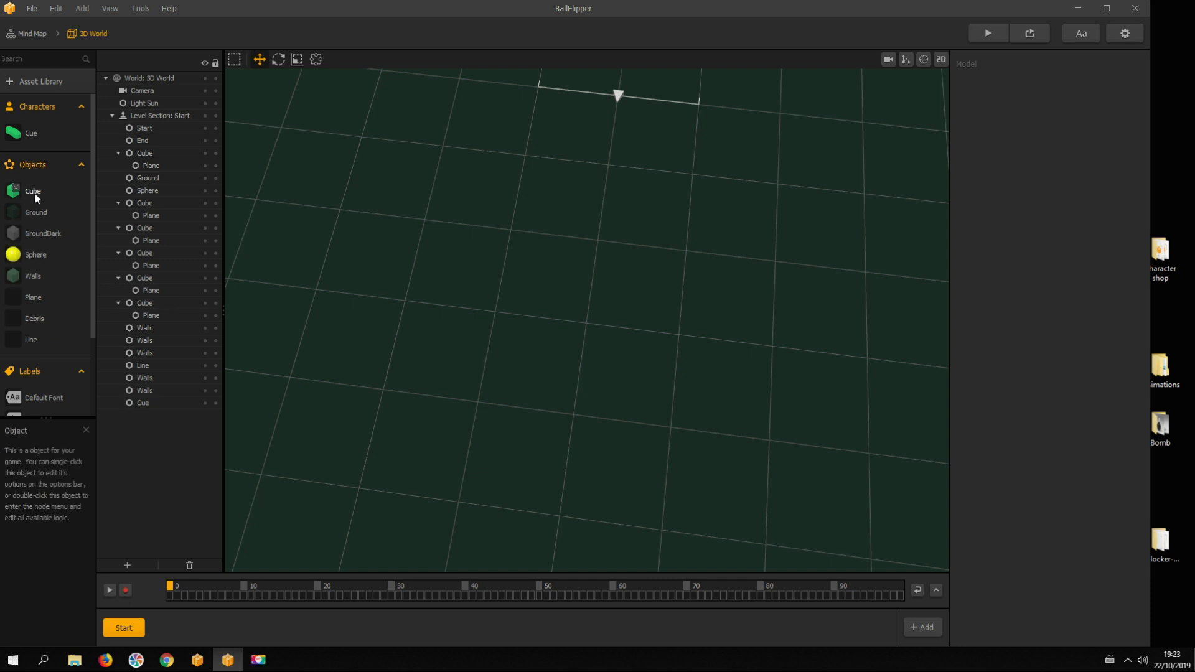
pyautogui.click(148, 190)
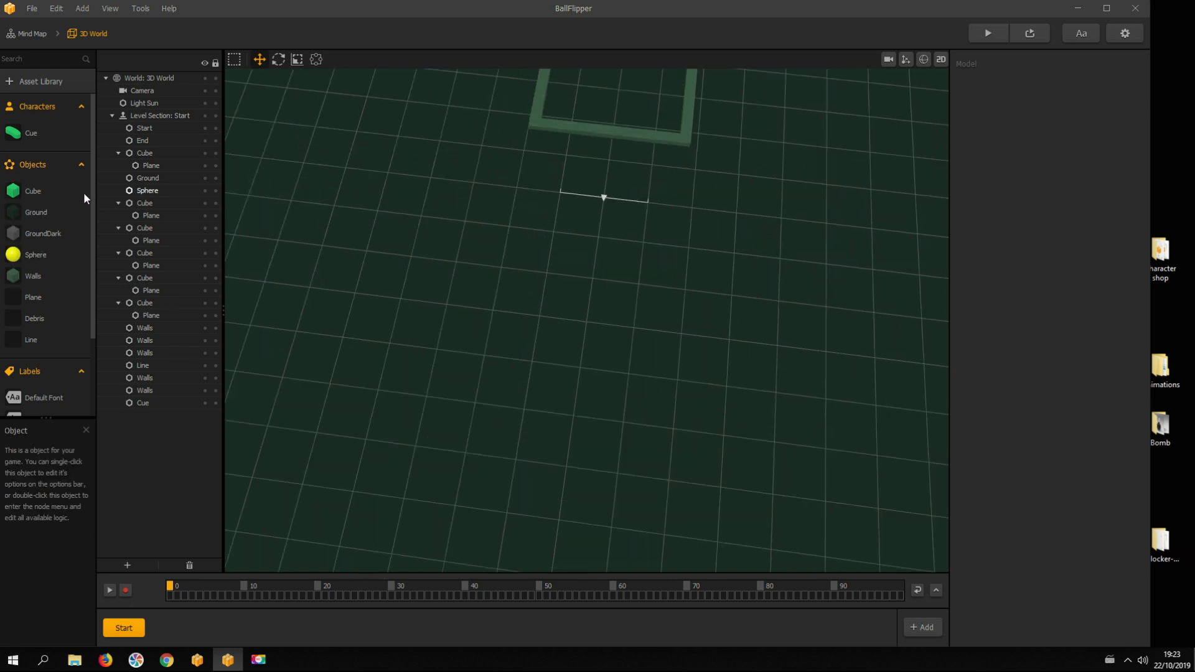
pyautogui.doubleClick(144, 152)
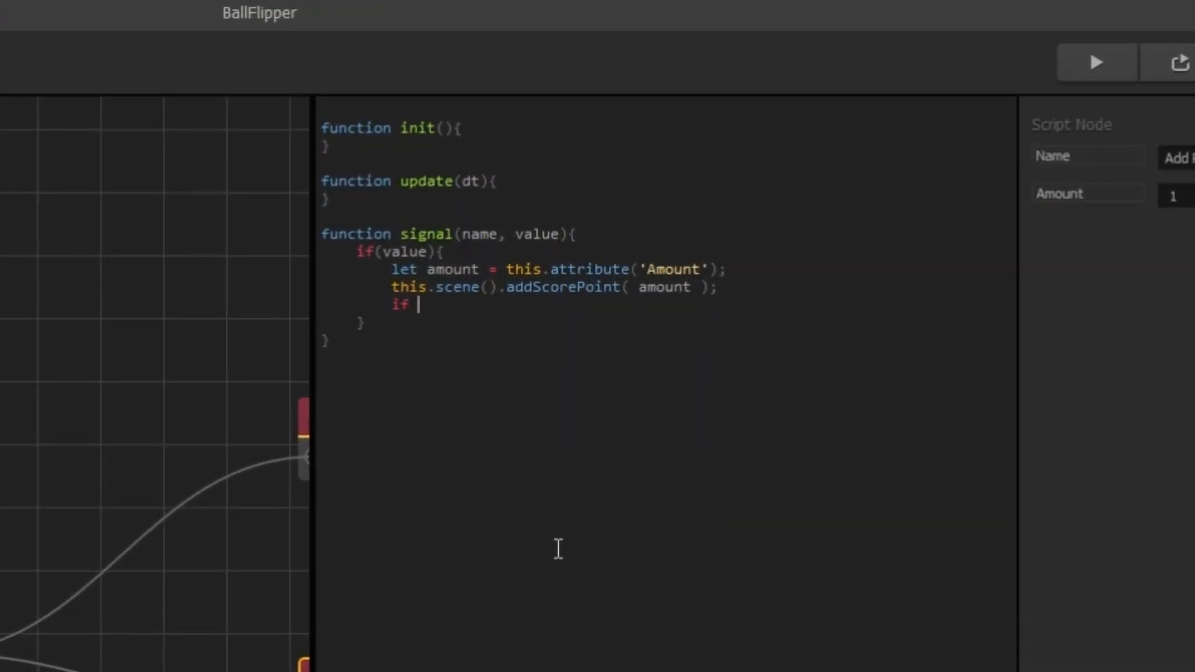
# Add an if (Settings.haptic==1) condition calling System.sendHapticFeedback(2); to the score script
pyautogui.write('(Settings-haptic')
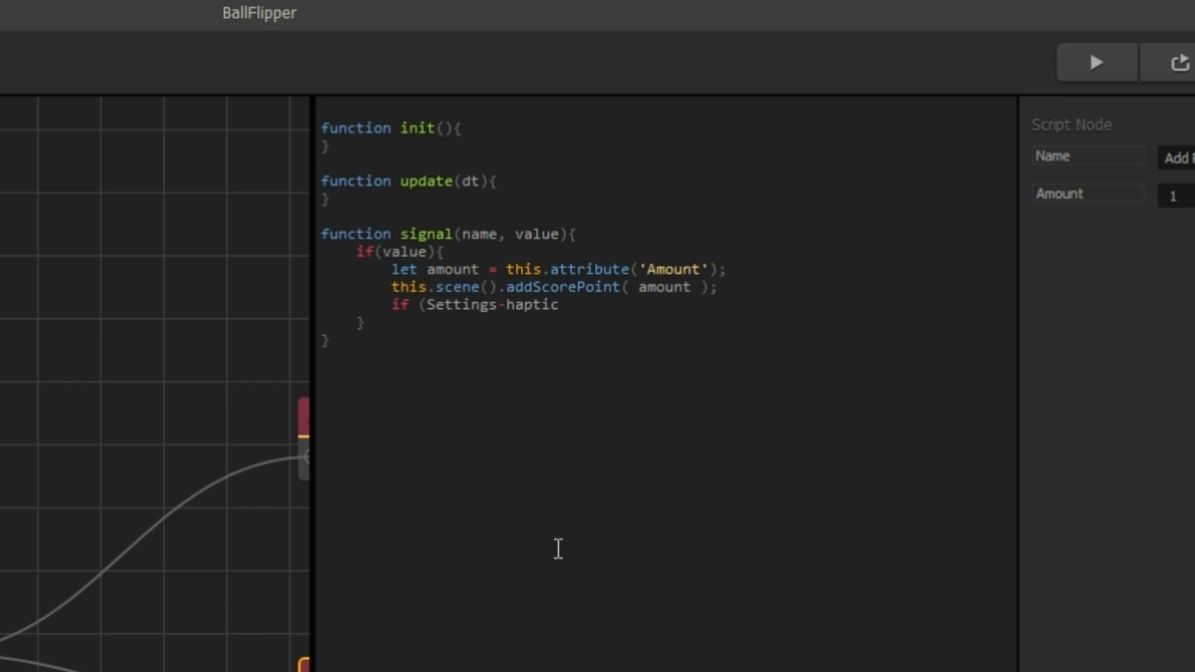
pyautogui.write('==1) {')
pyautogui.write('Syste')
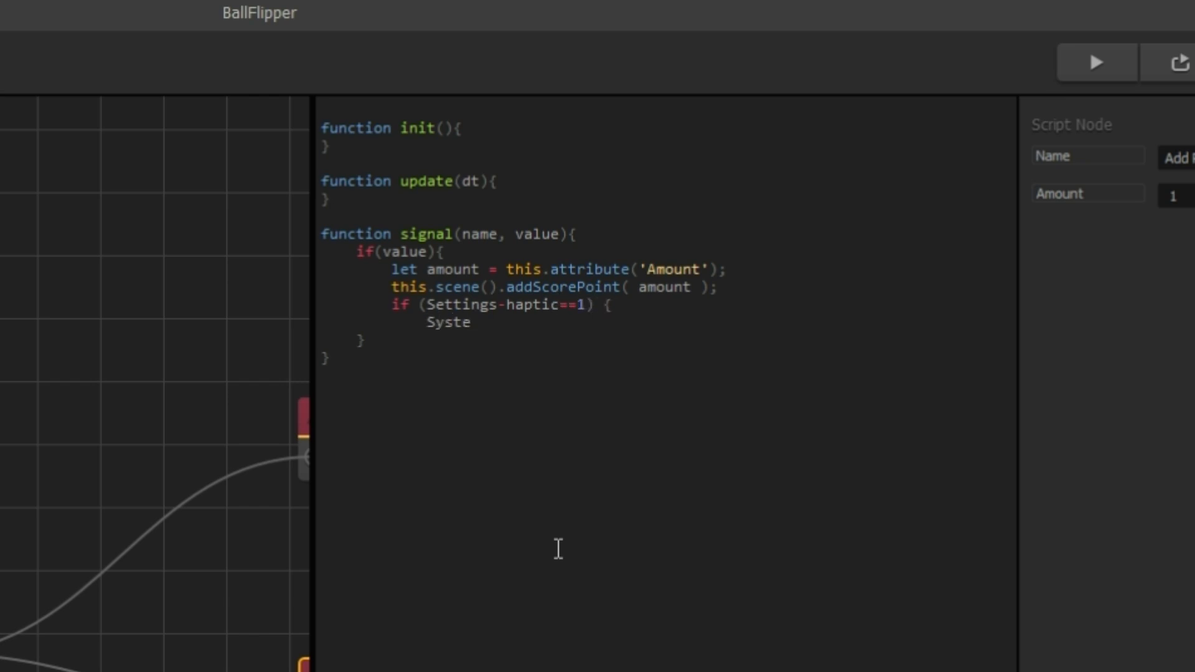
pyautogui.write('m.sendHaptic')
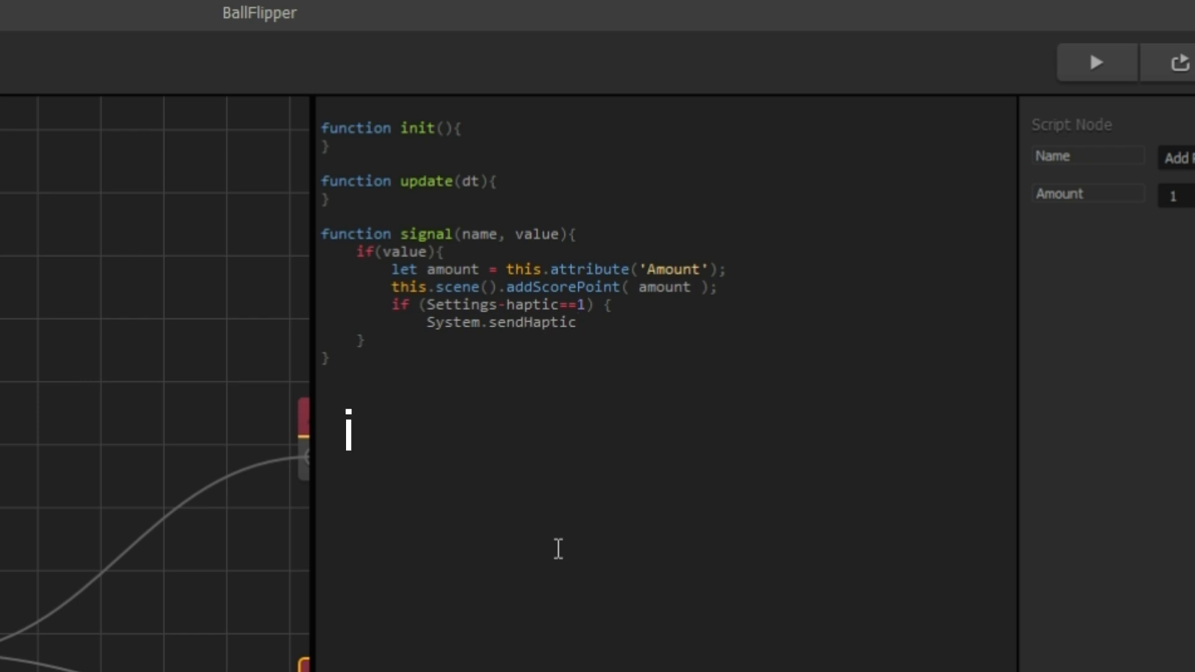
pyautogui.write('Feedback')
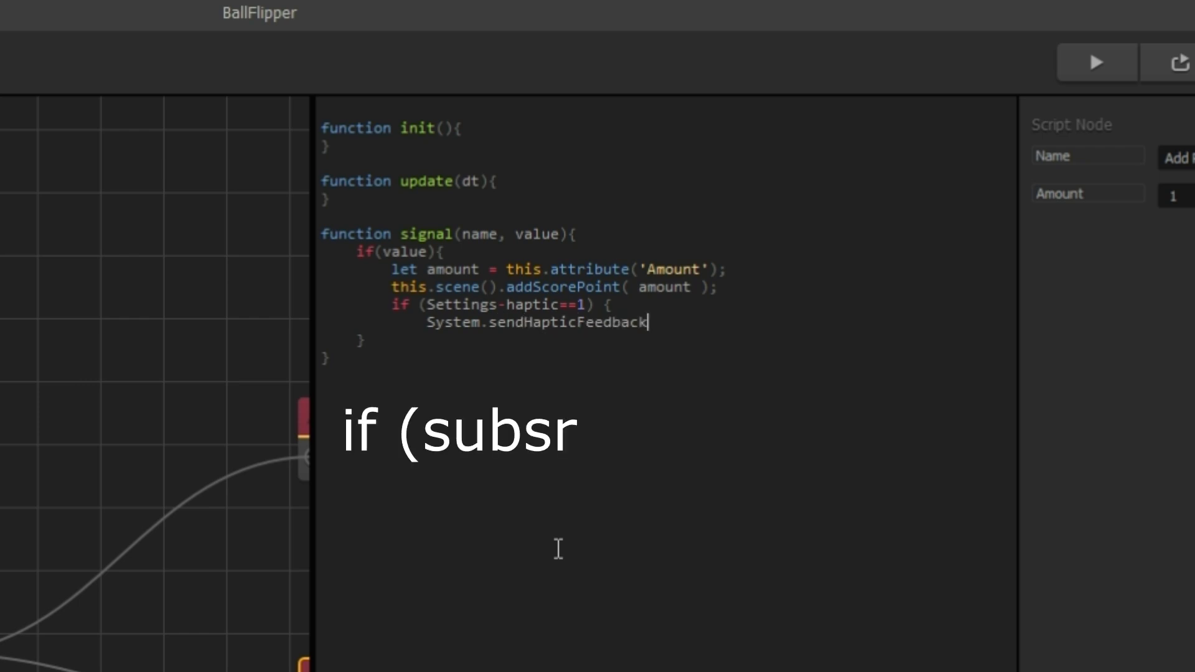
pyautogui.write('(2);')
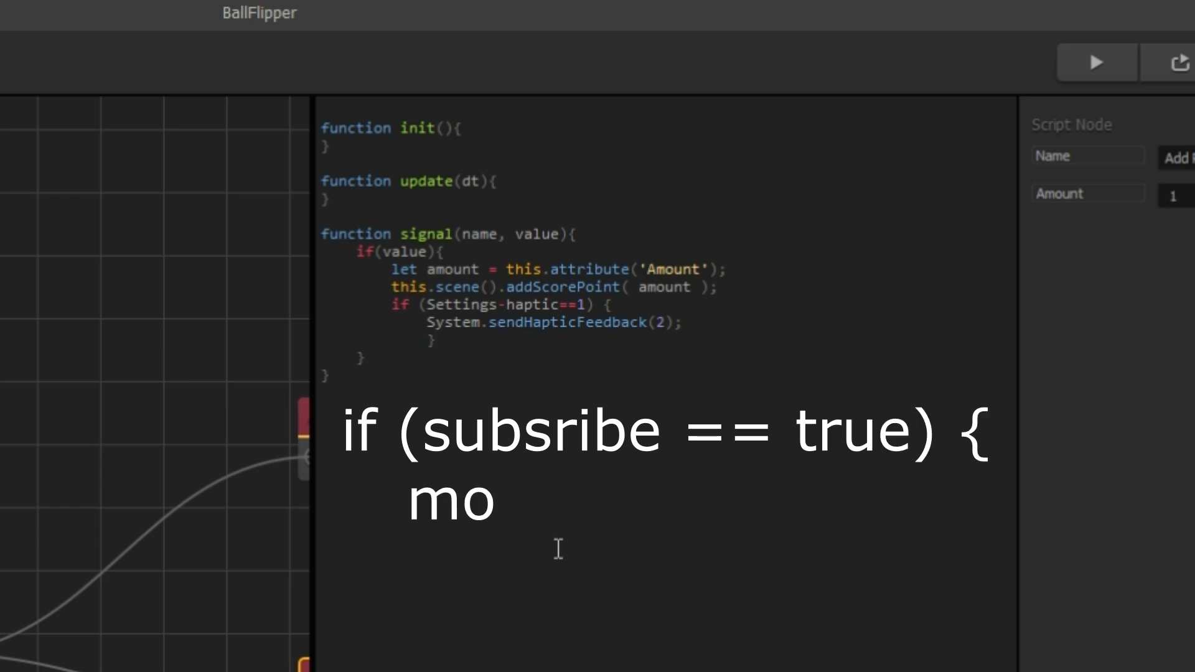
# Fix the Settings.haptic dash, add log(Settings.haptic);, and launch a preview
pyautogui.write('re_Videos')
pyautogui.write('log(')
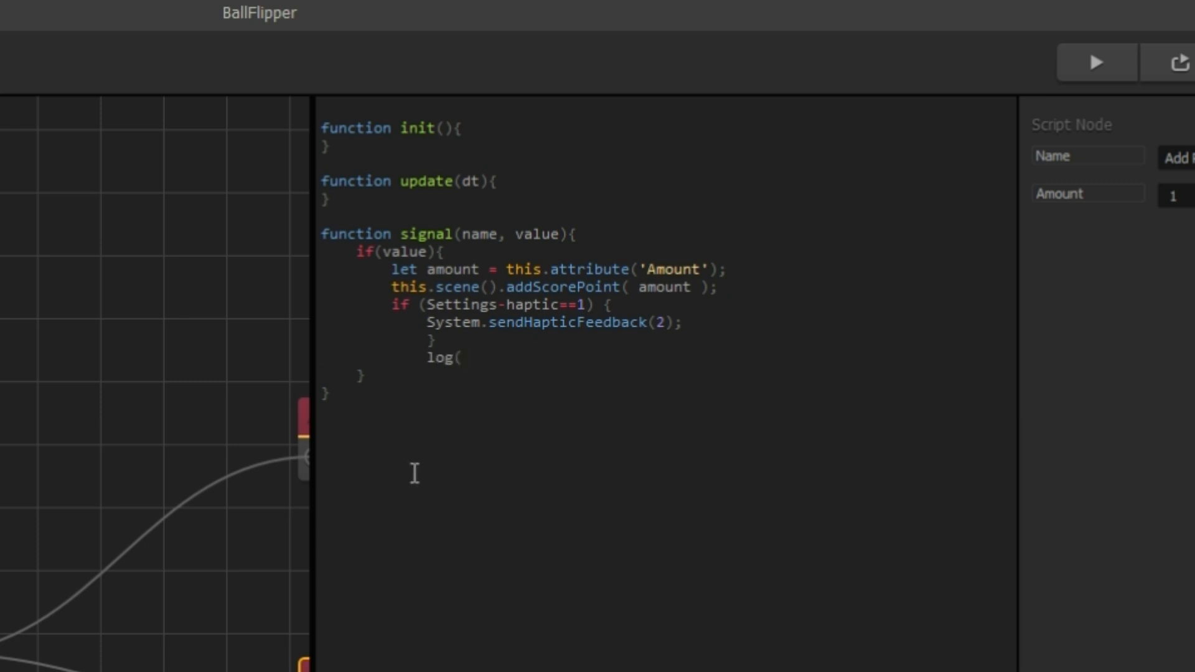
pyautogui.doubleClick(434, 321)
pyautogui.write('.')
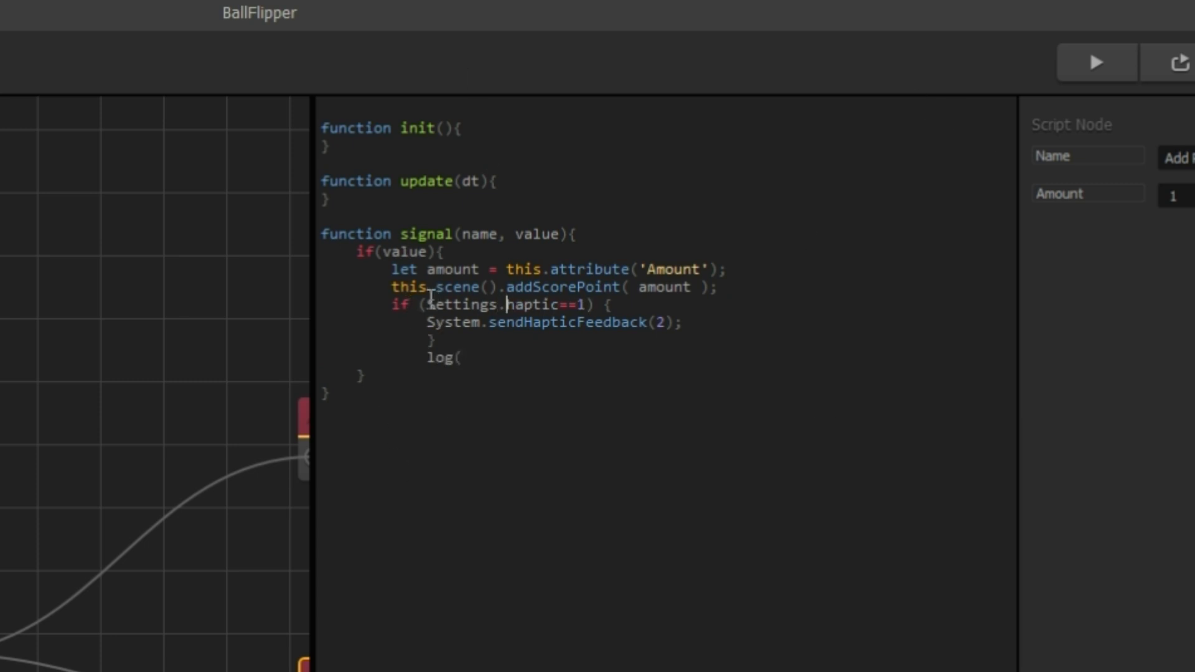
pyautogui.write('Settings.haptic);')
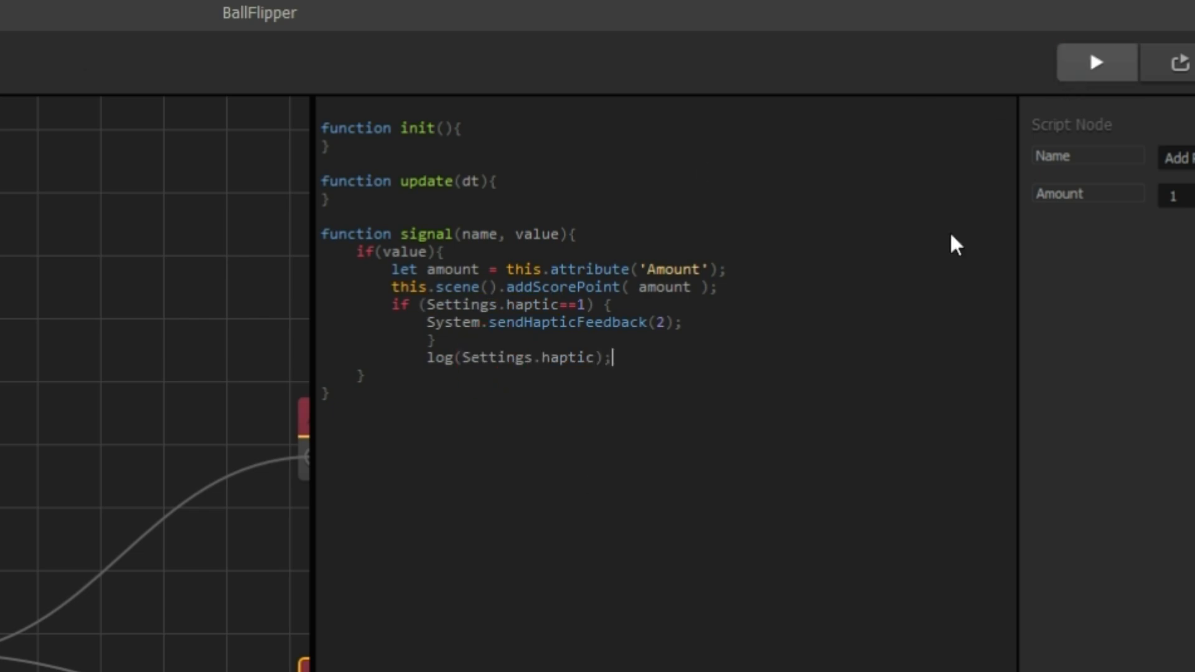
pyautogui.click(1096, 63)
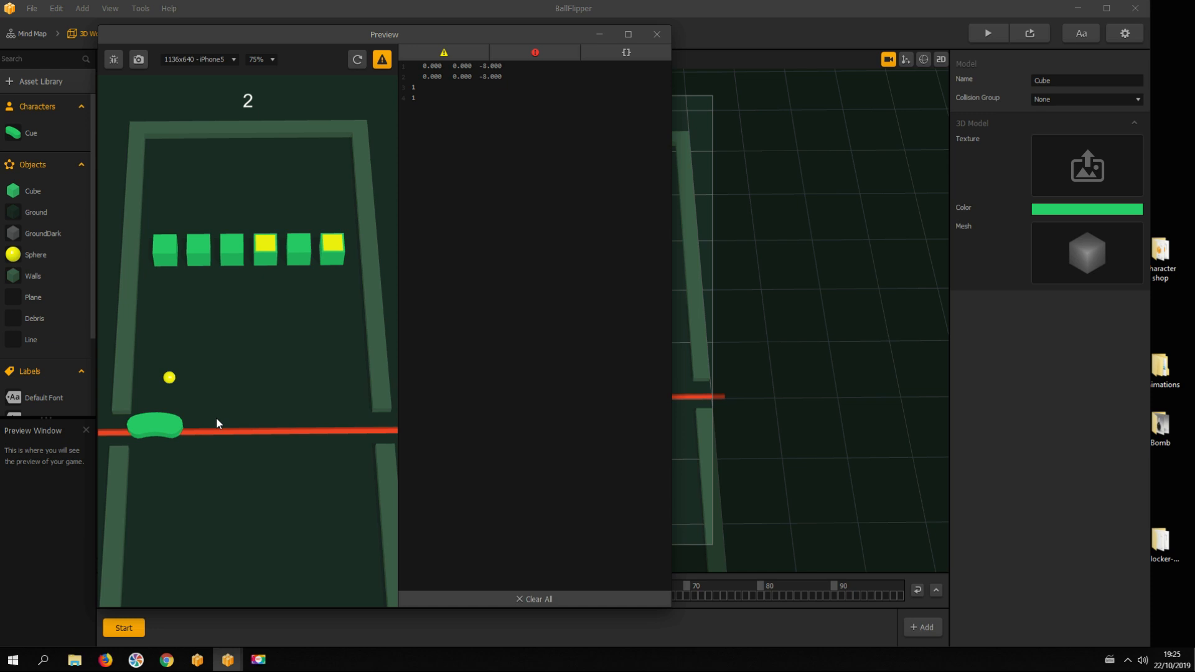
# Score cubes, restart the preview, and start a new round with haptics OFF
pyautogui.click(357, 60)
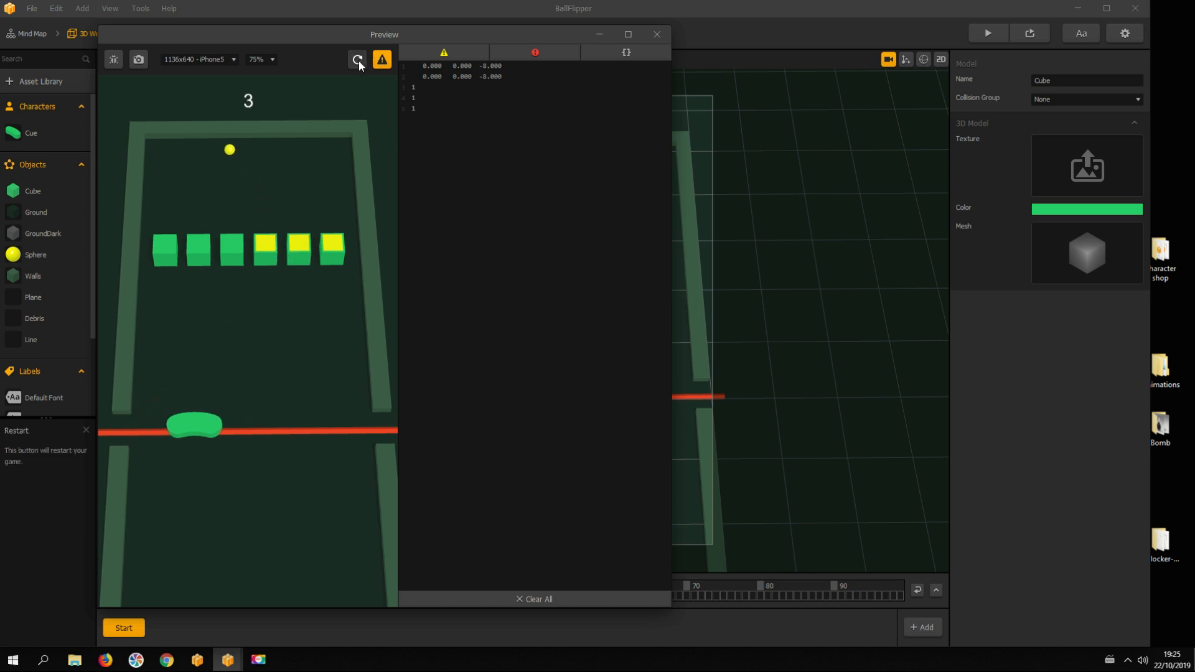
pyautogui.click(357, 60)
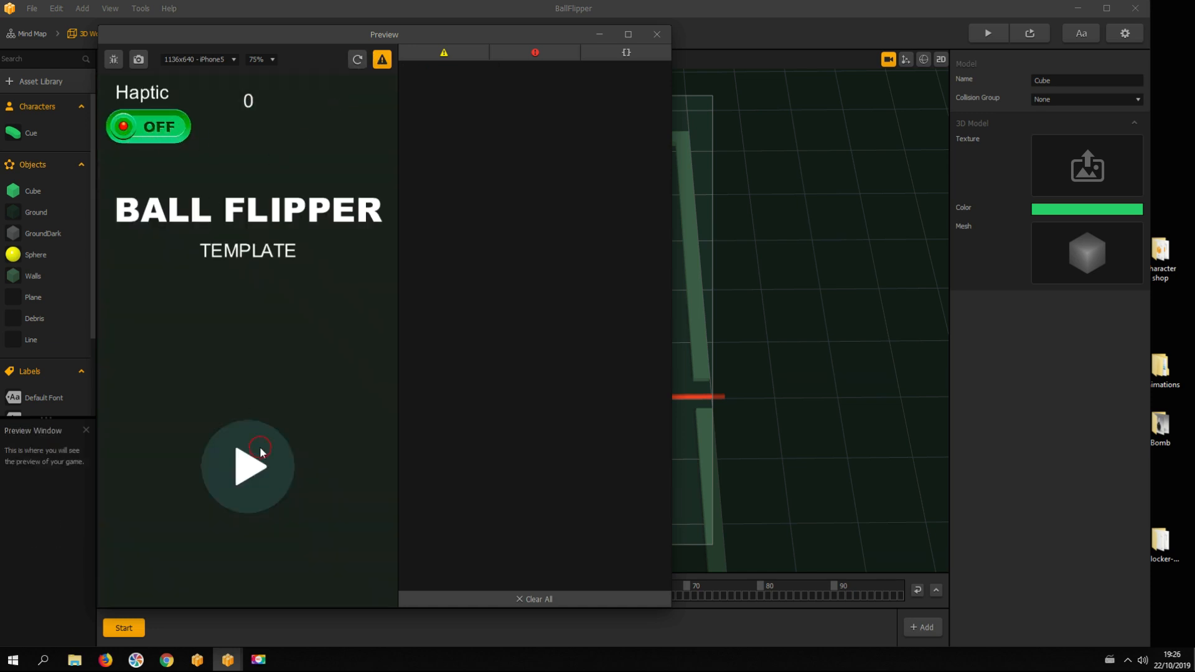
pyautogui.click(248, 466)
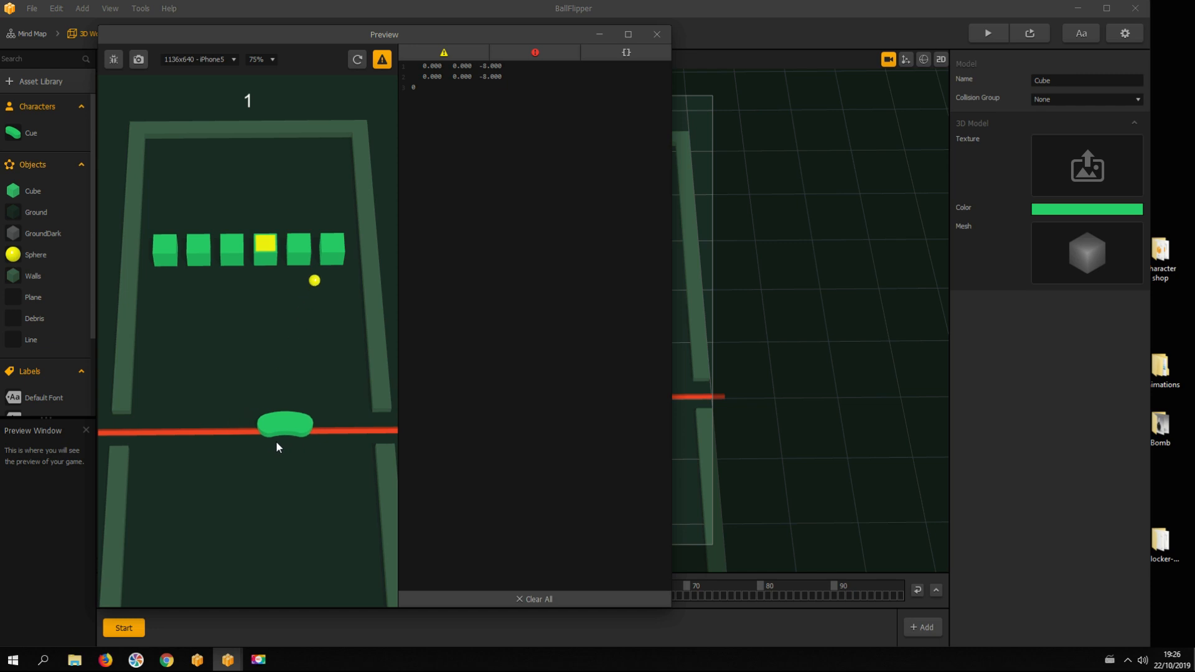